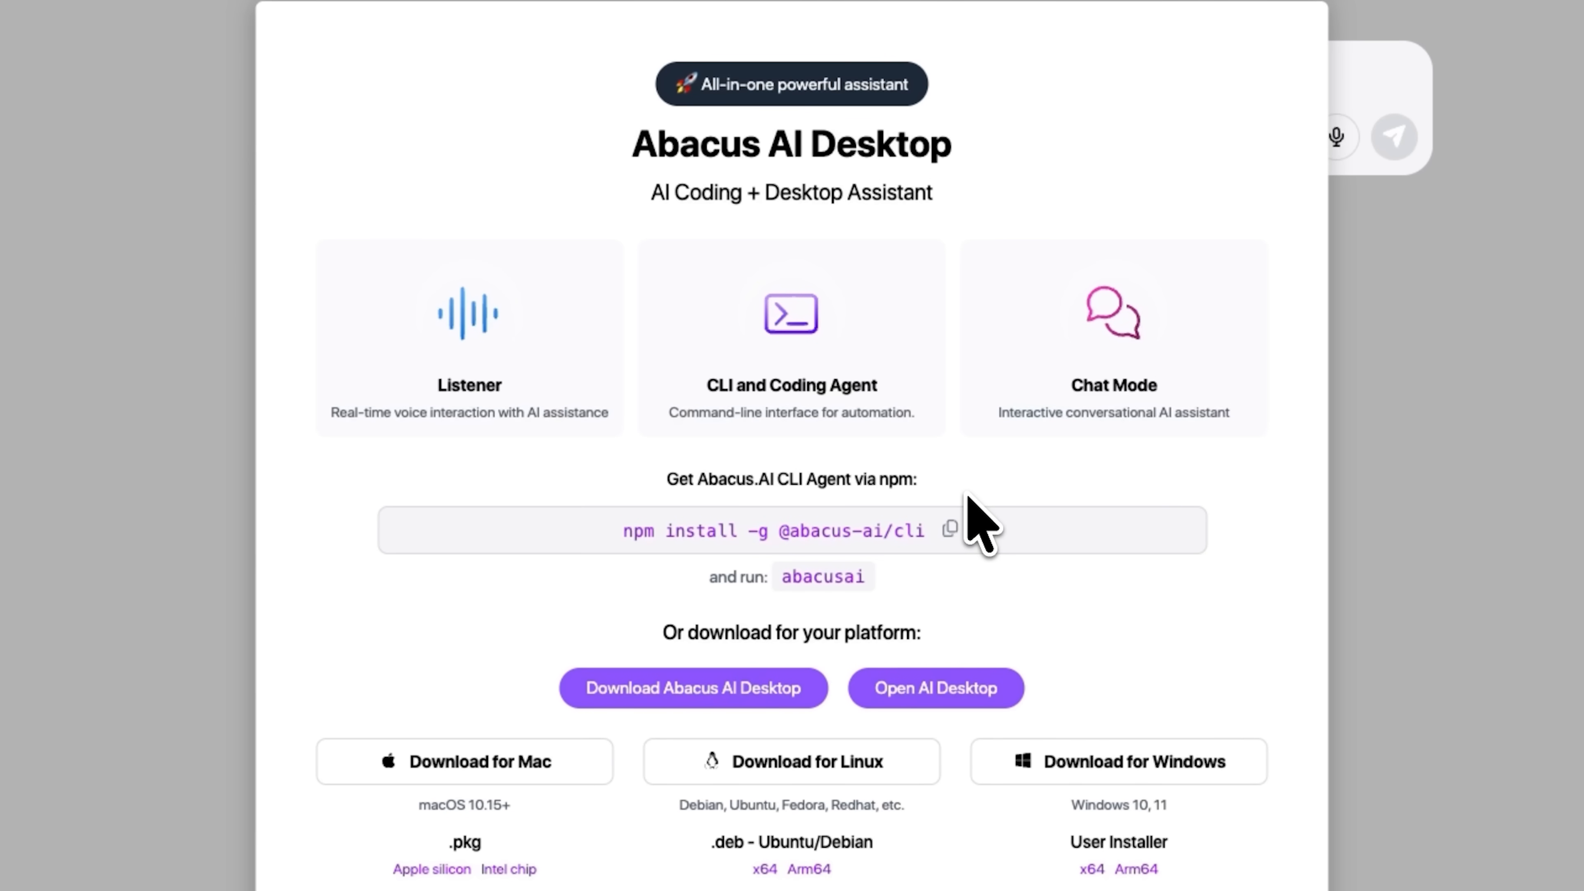
{"action": "mouse_move", "coordinate": [977, 537]}
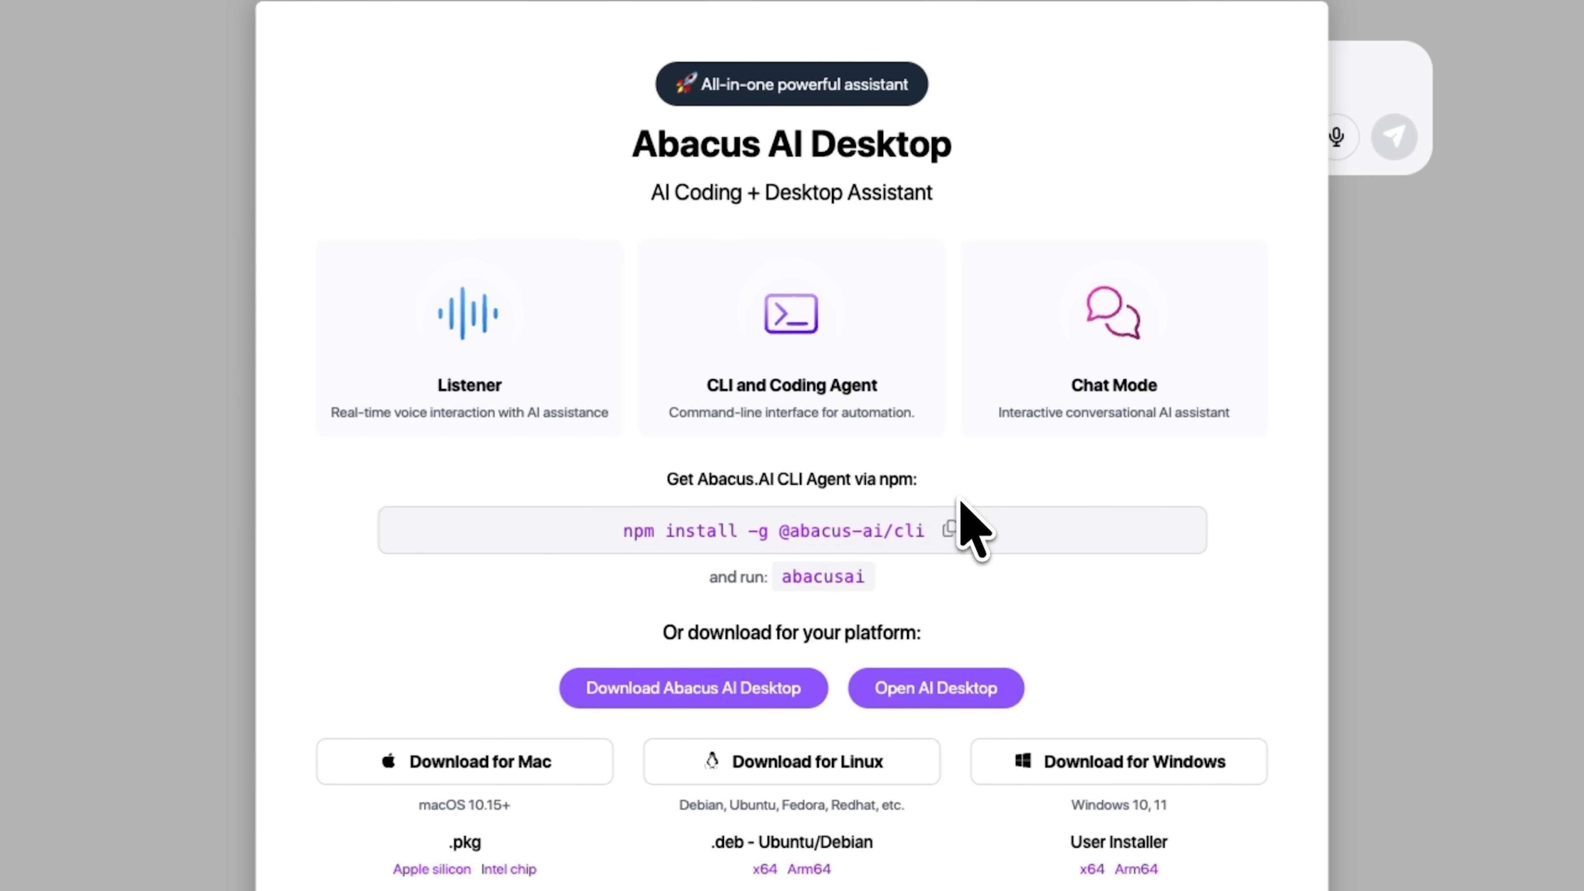
{"action": "mouse_move", "coordinate": [970, 515]}
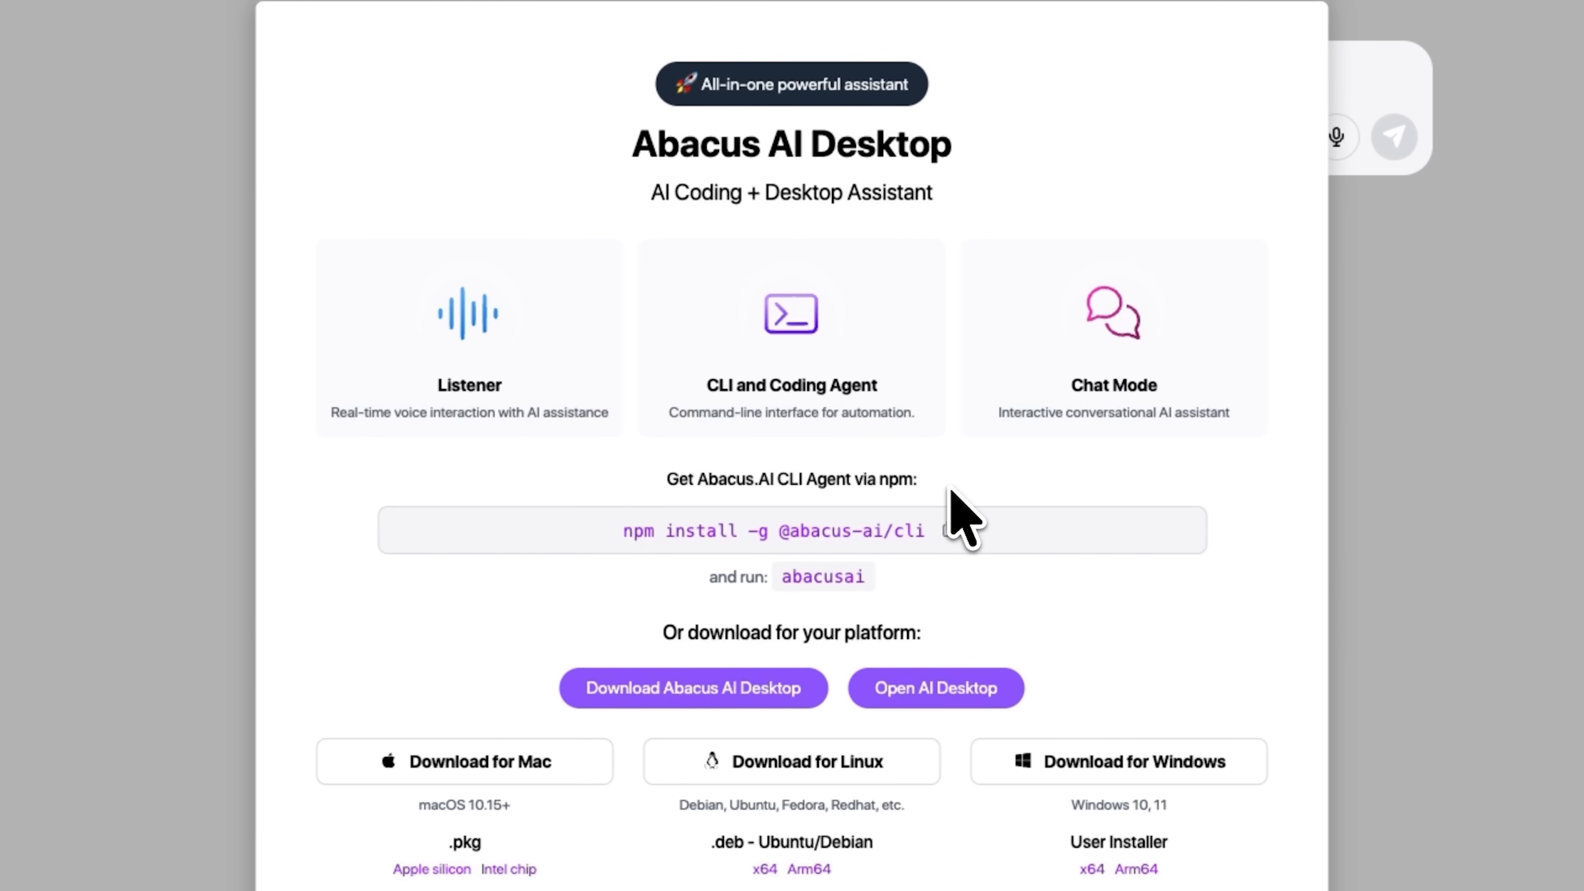
{"action": "mouse_move", "coordinate": [955, 521]}
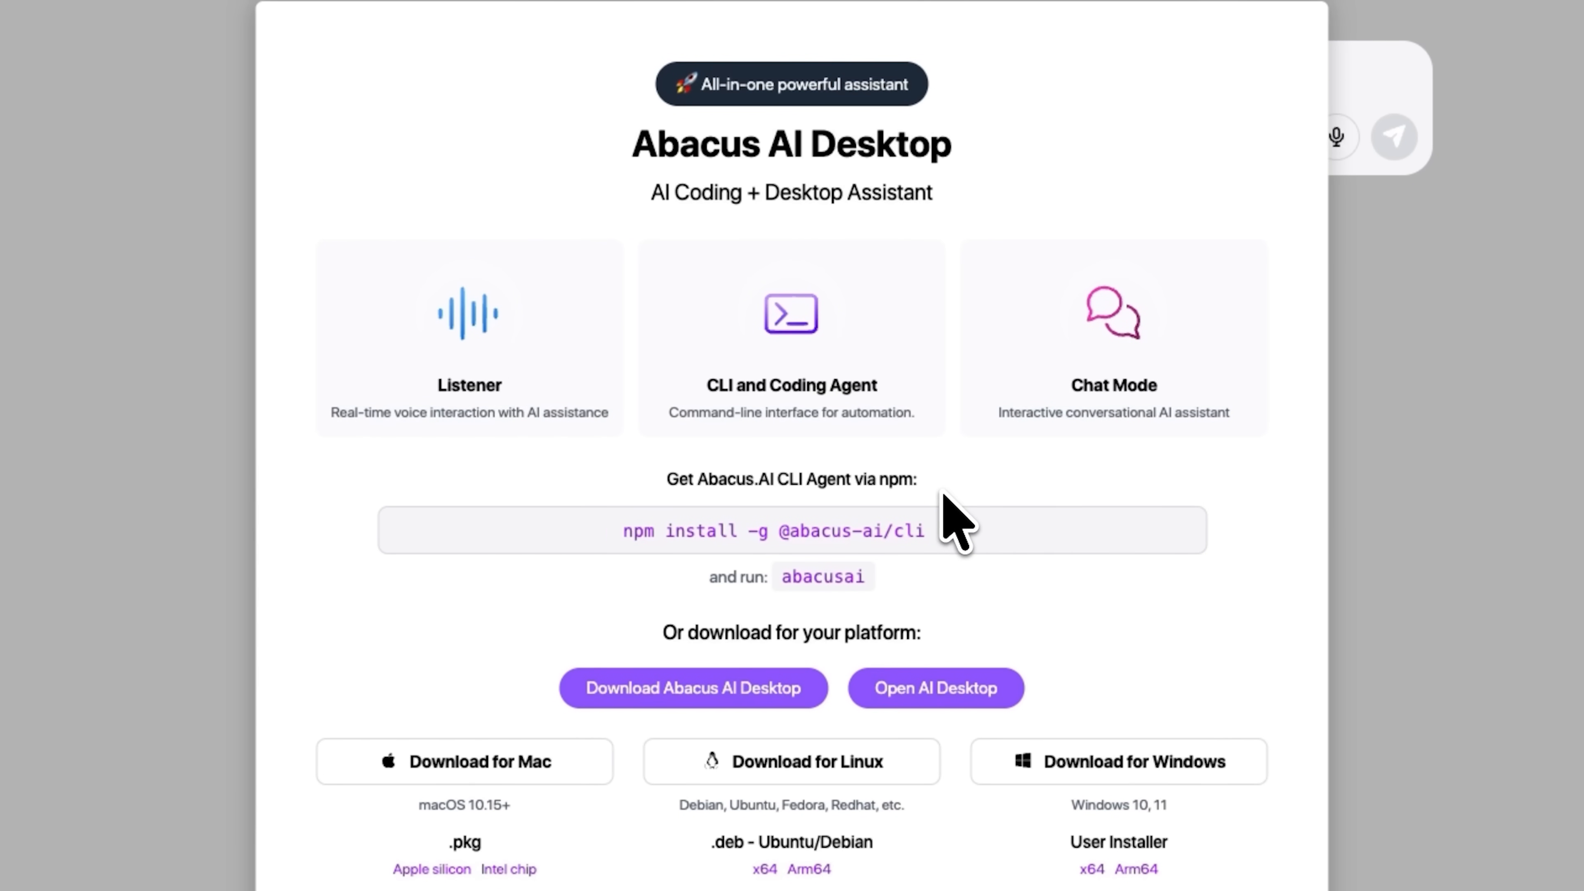
{"action": "mouse_move", "coordinate": [554, 622]}
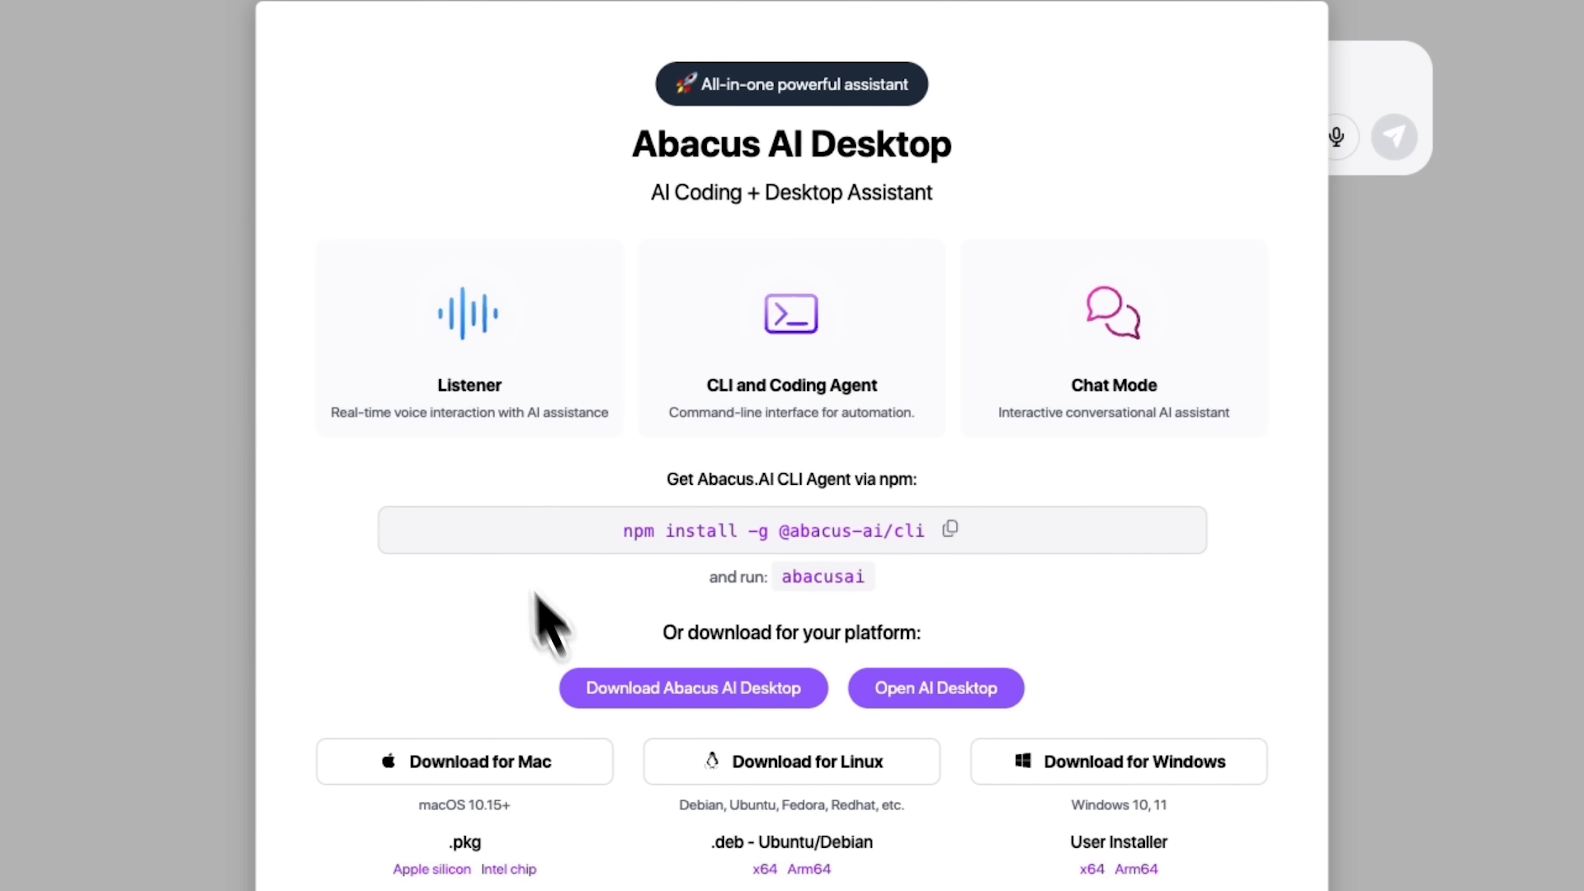
{"action": "mouse_move", "coordinate": [574, 747]}
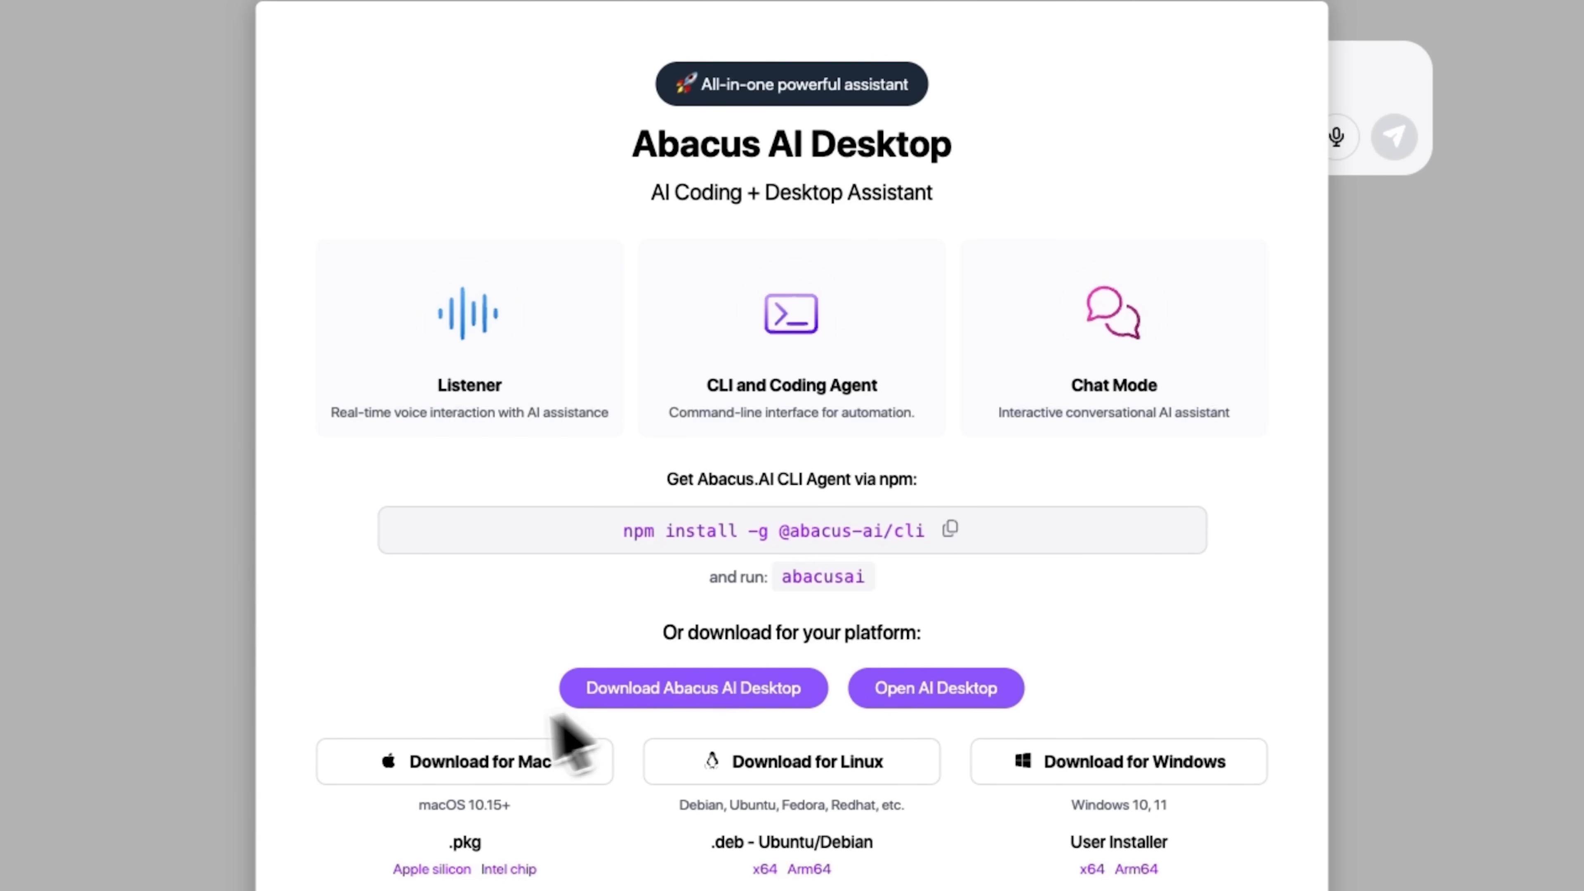
{"action": "mouse_move", "coordinate": [945, 797]}
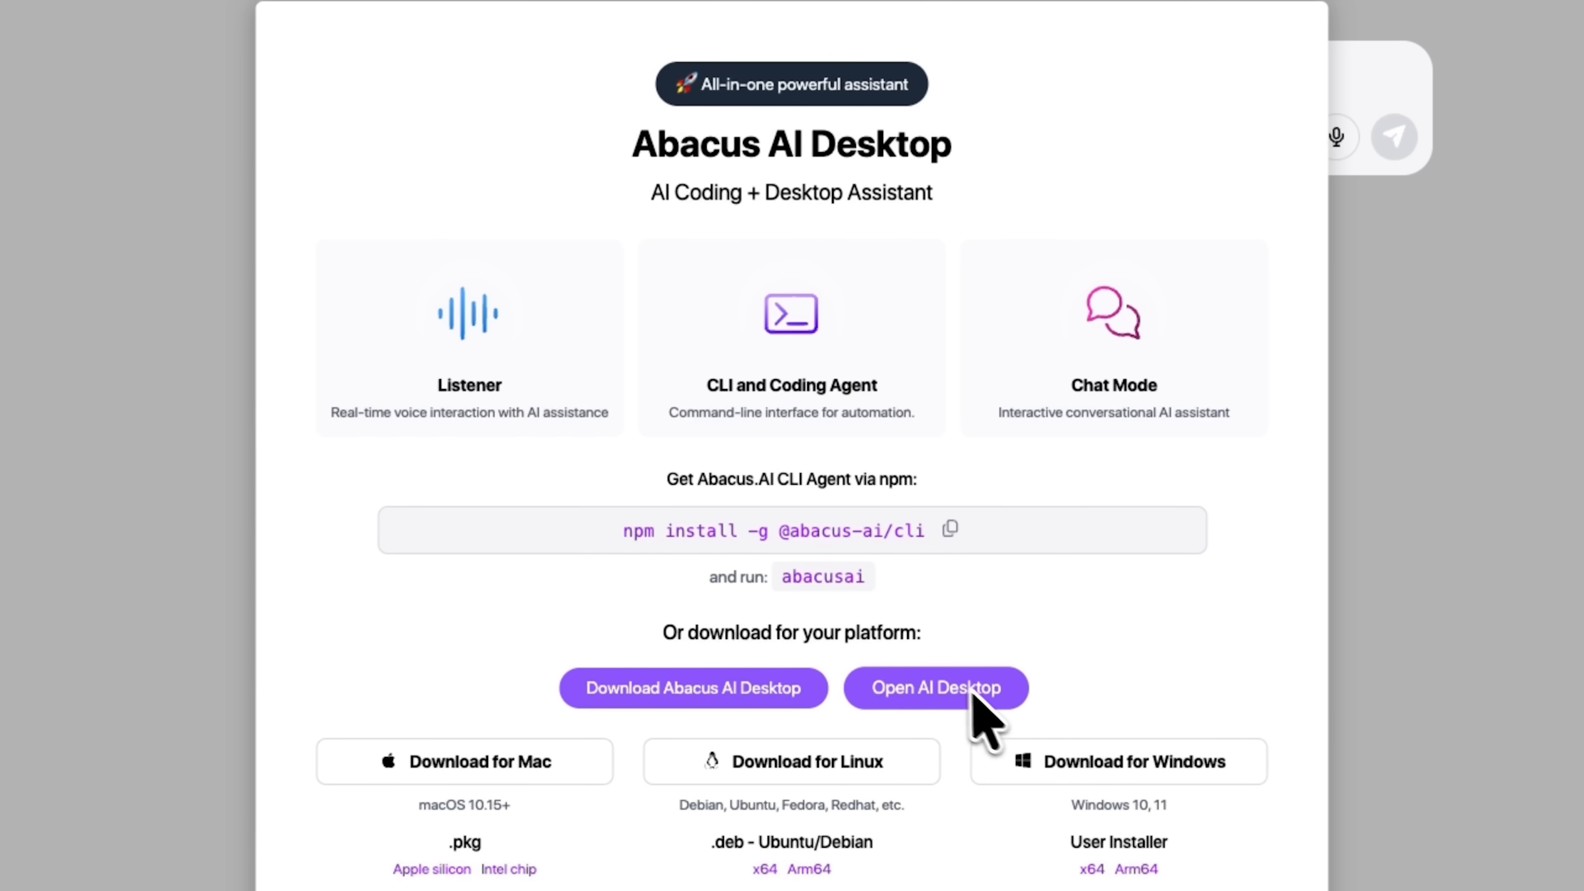
- Launch the Abacus AI Desktop app from the website's download page
{"action": "left_click", "coordinate": [933, 688]}
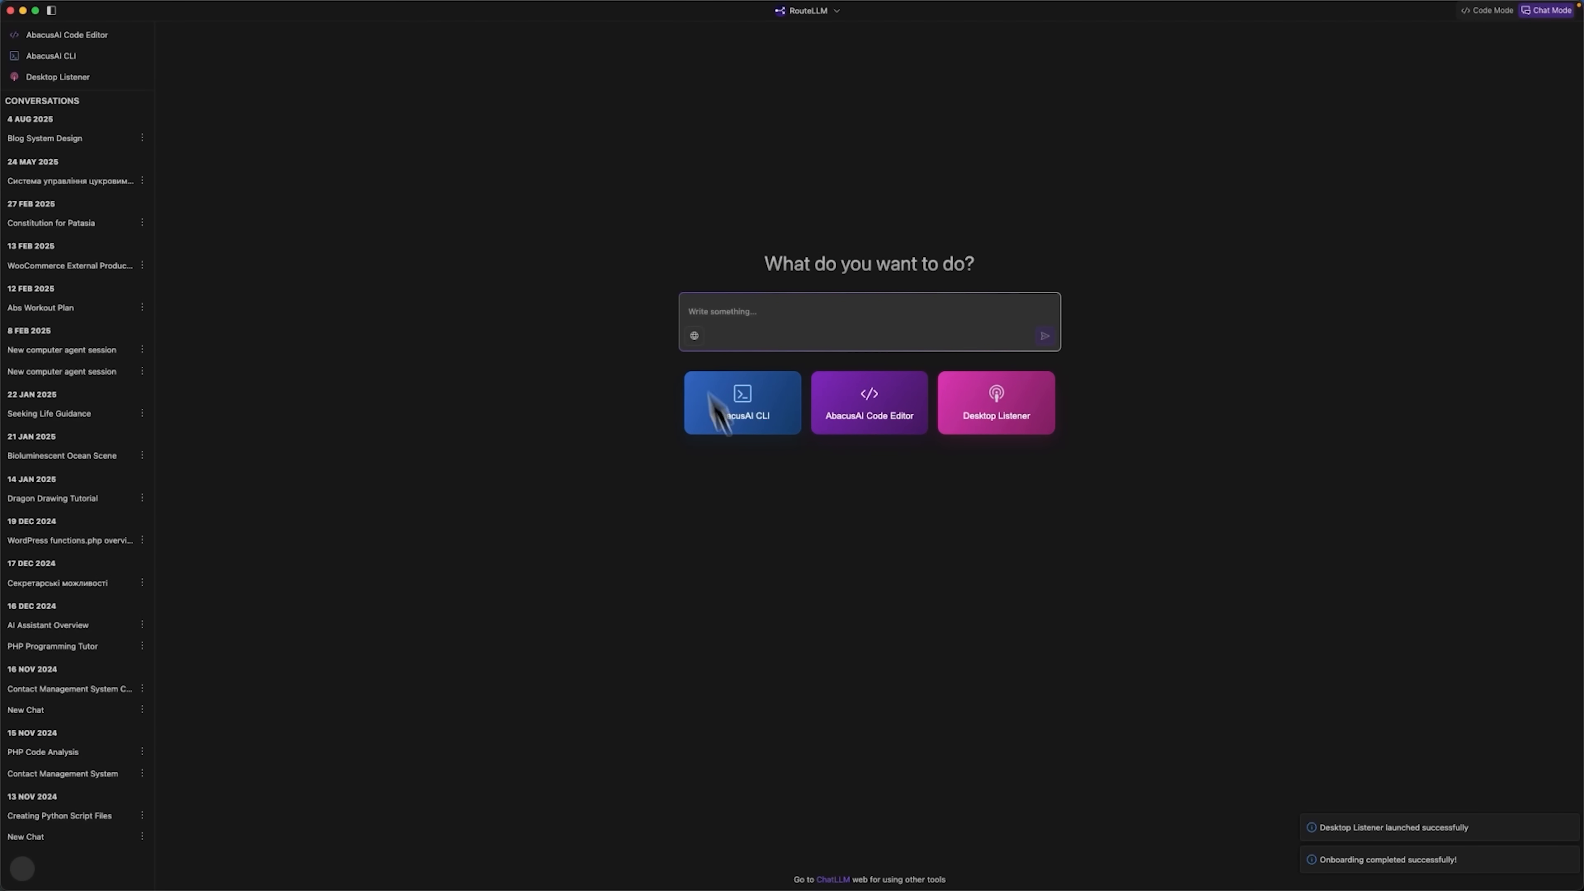
{"action": "mouse_move", "coordinate": [768, 318]}
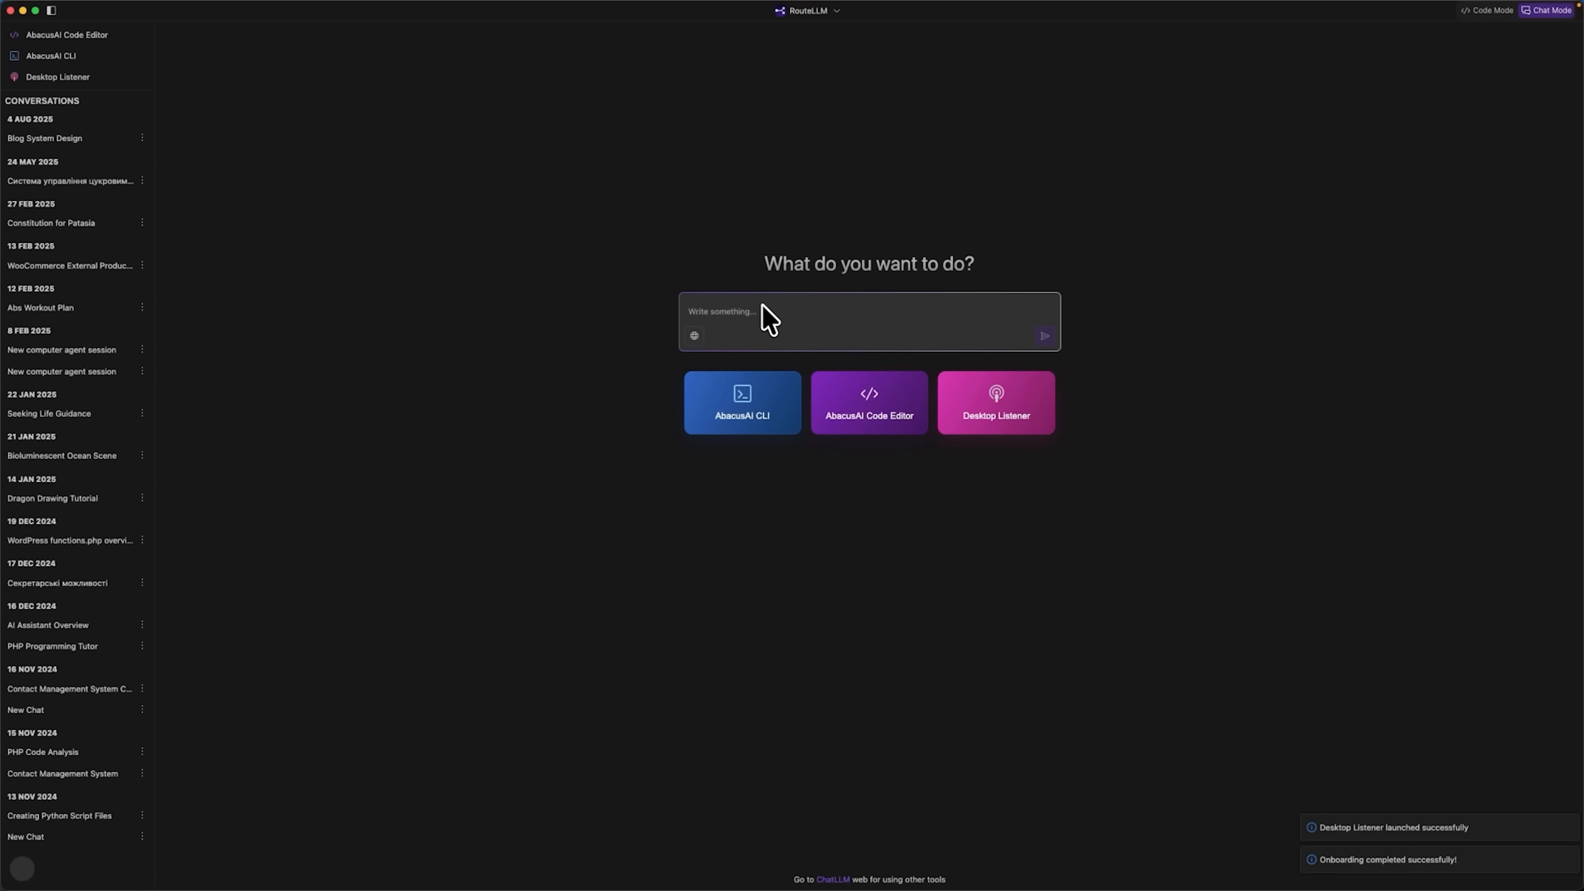
{"action": "mouse_move", "coordinate": [522, 127]}
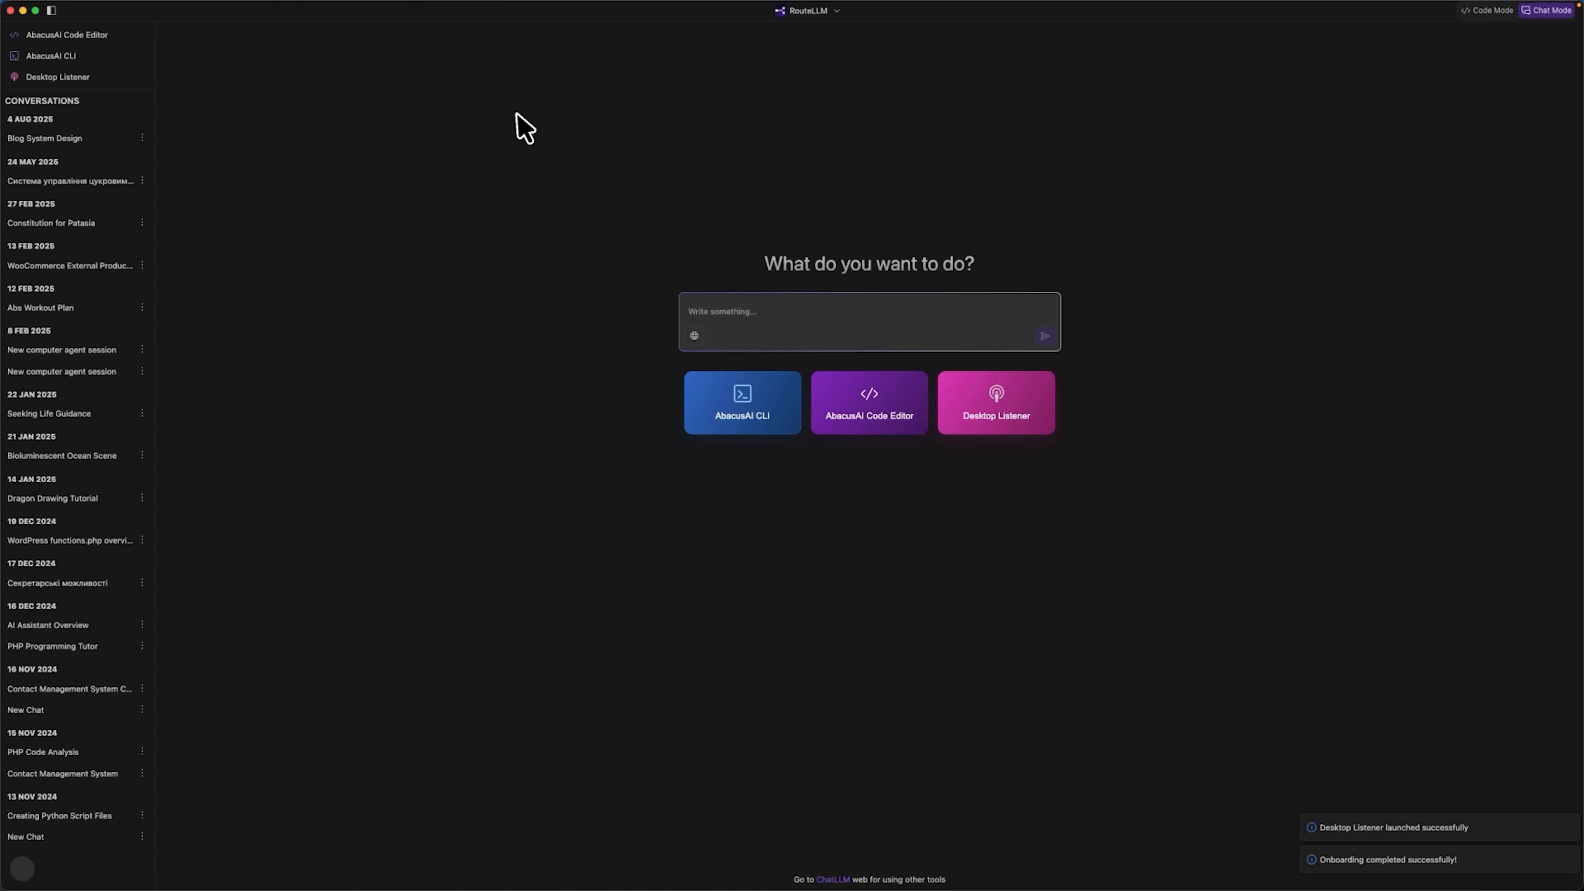
{"action": "mouse_move", "coordinate": [534, 134]}
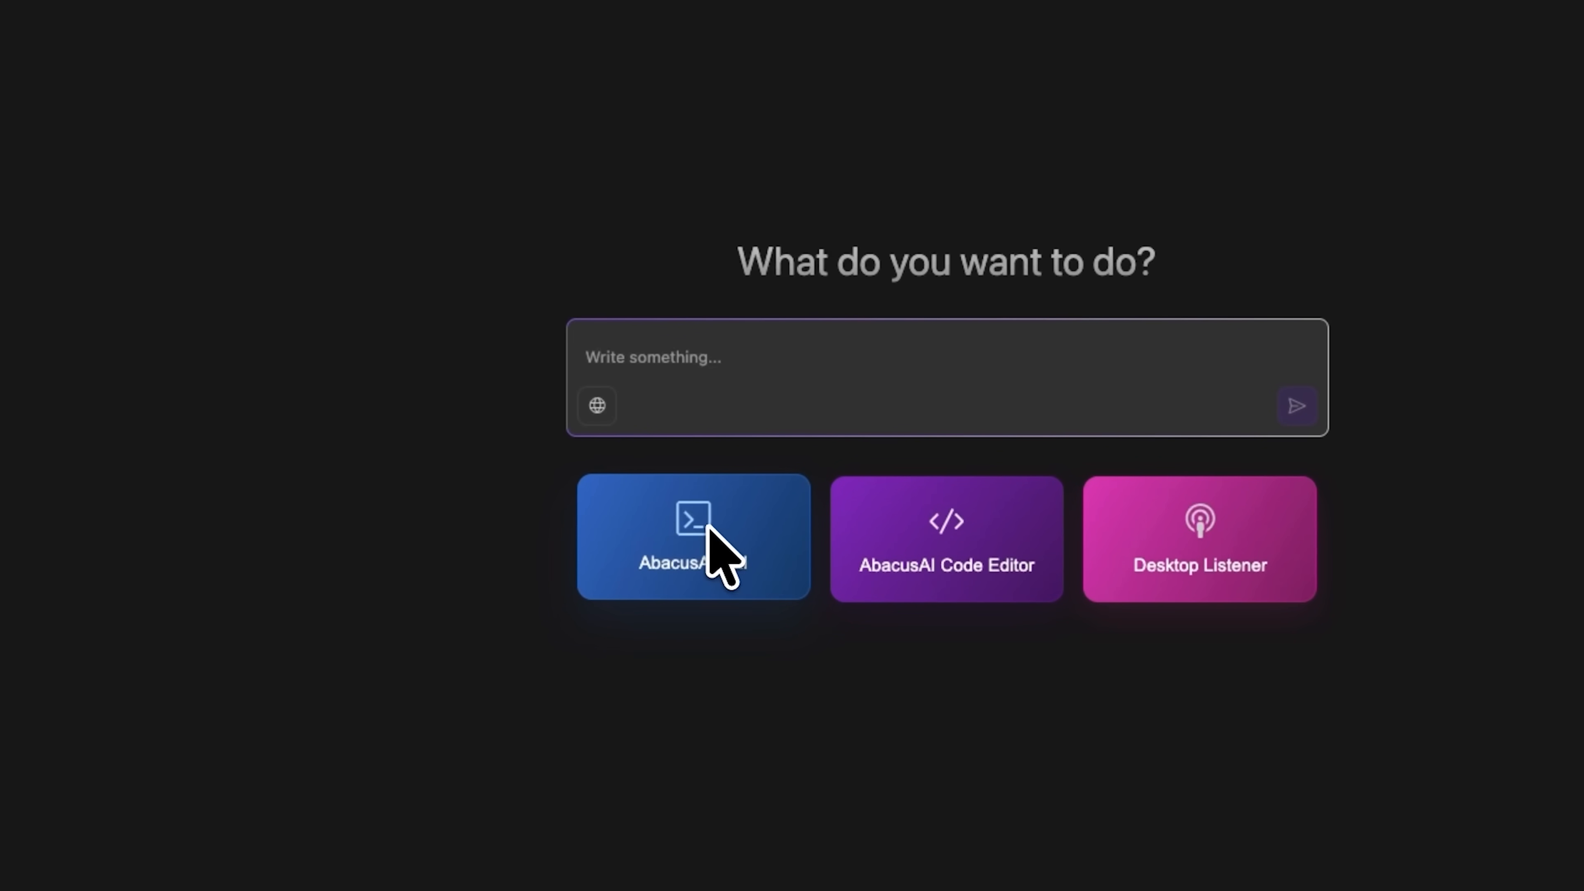
{"action": "mouse_move", "coordinate": [934, 526]}
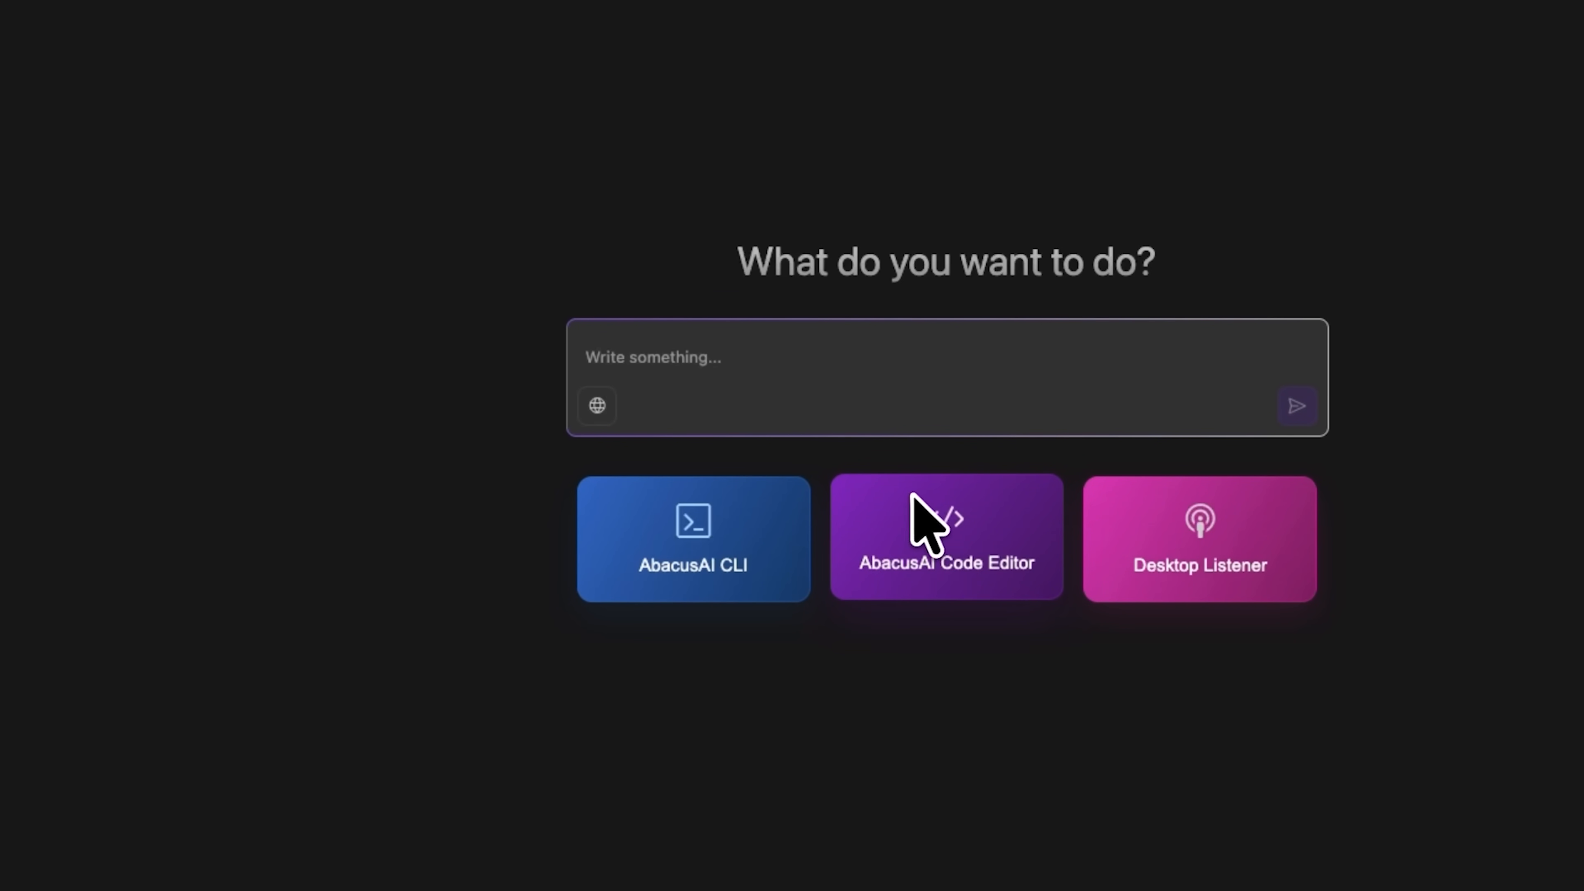
{"action": "mouse_move", "coordinate": [1149, 581]}
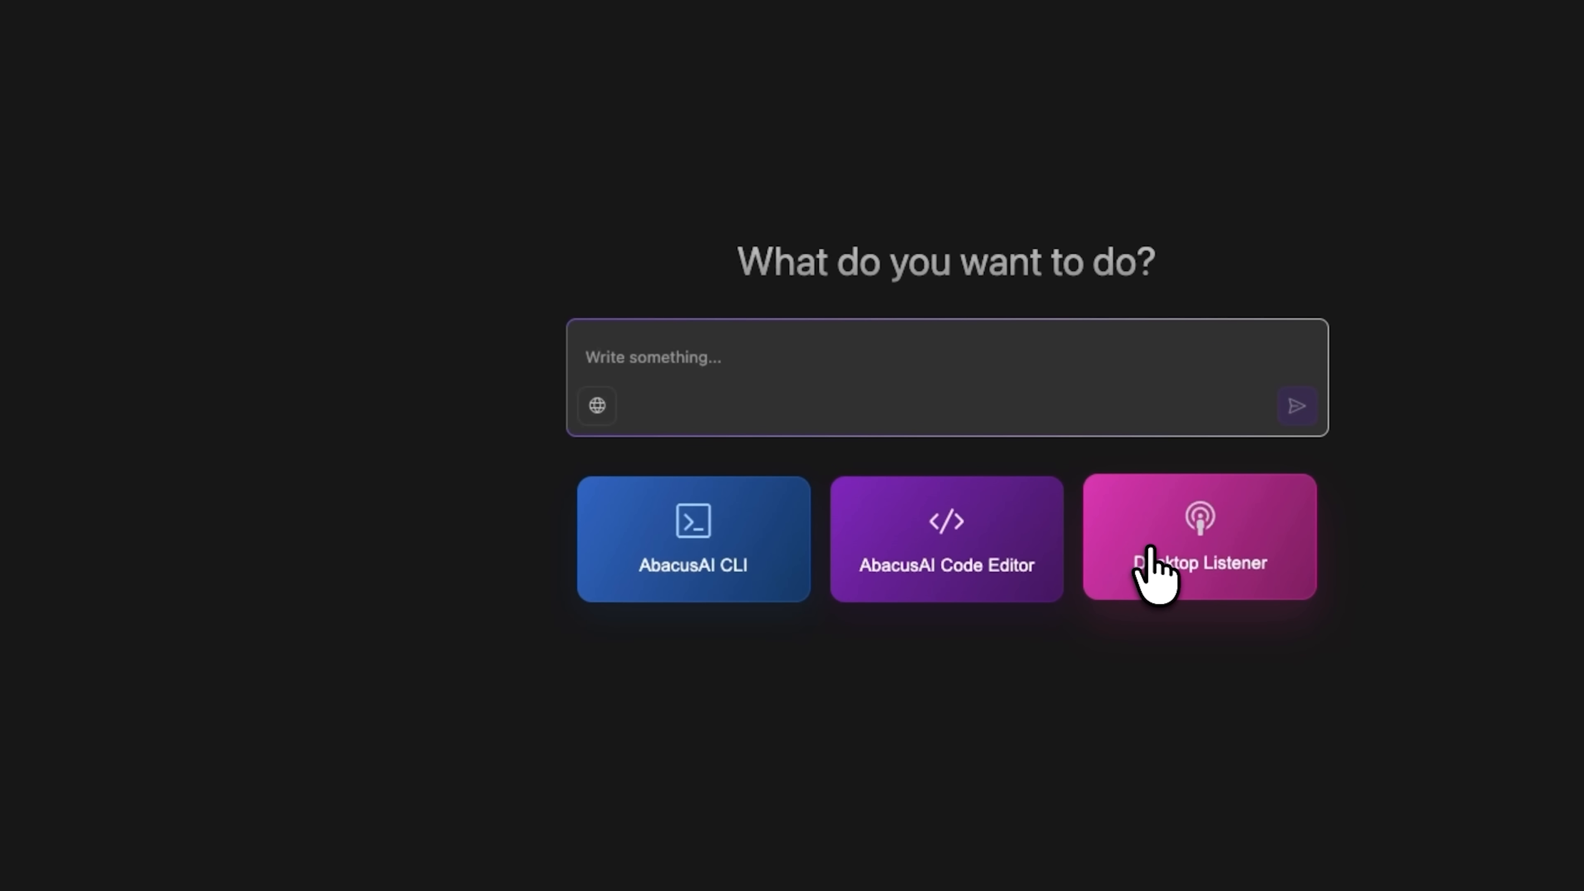
- Start the Desktop Listener and complete its welcome and permissions setup screens
{"action": "left_click", "coordinate": [1198, 536]}
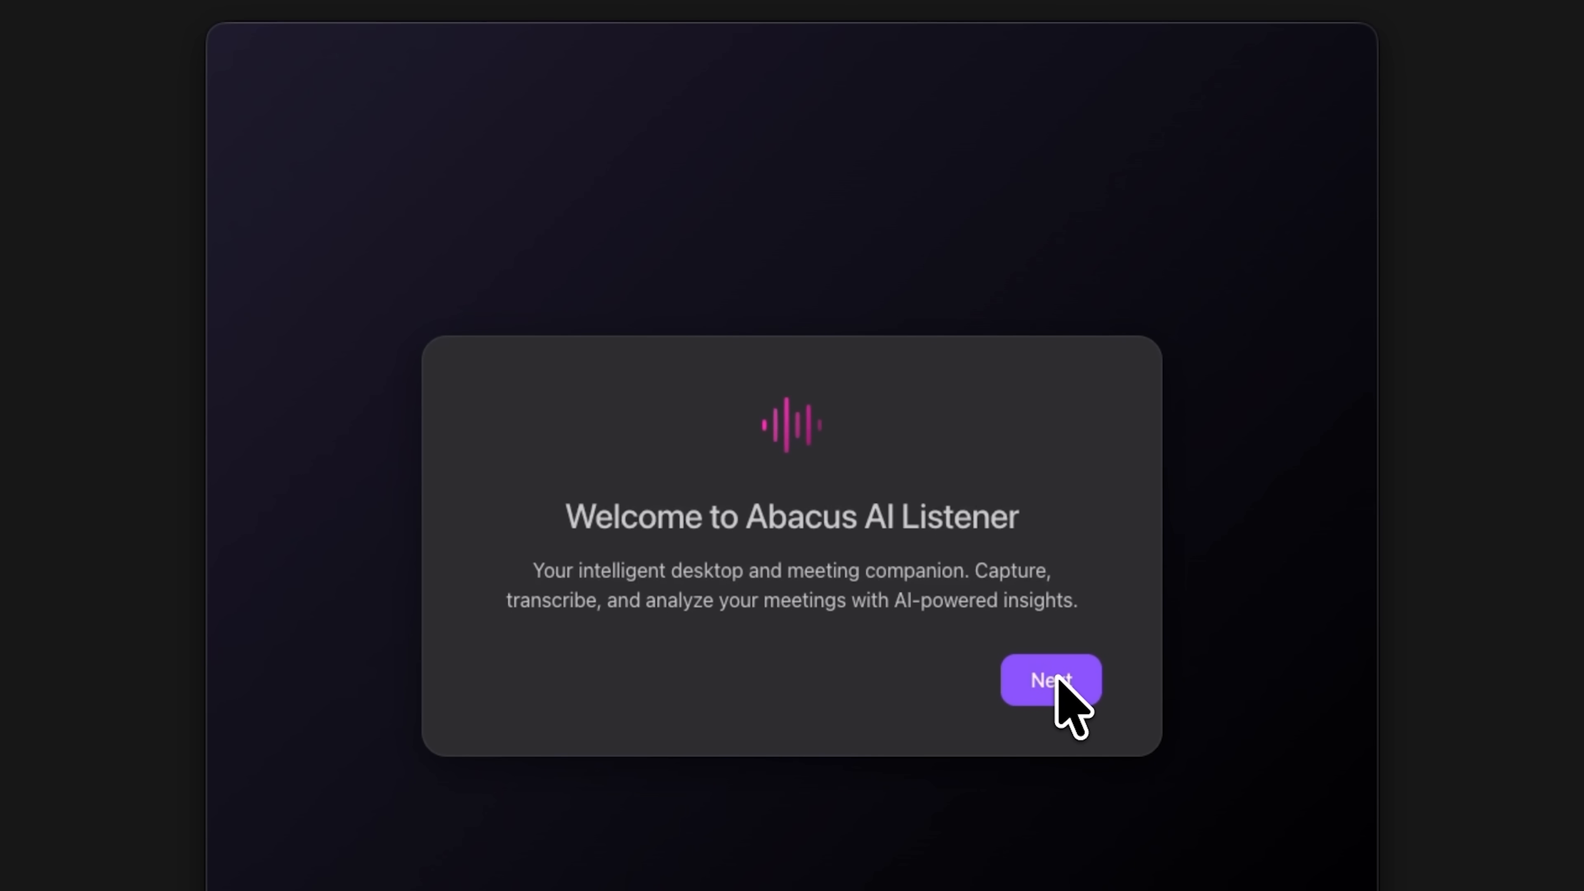
{"action": "left_click", "coordinate": [1049, 679]}
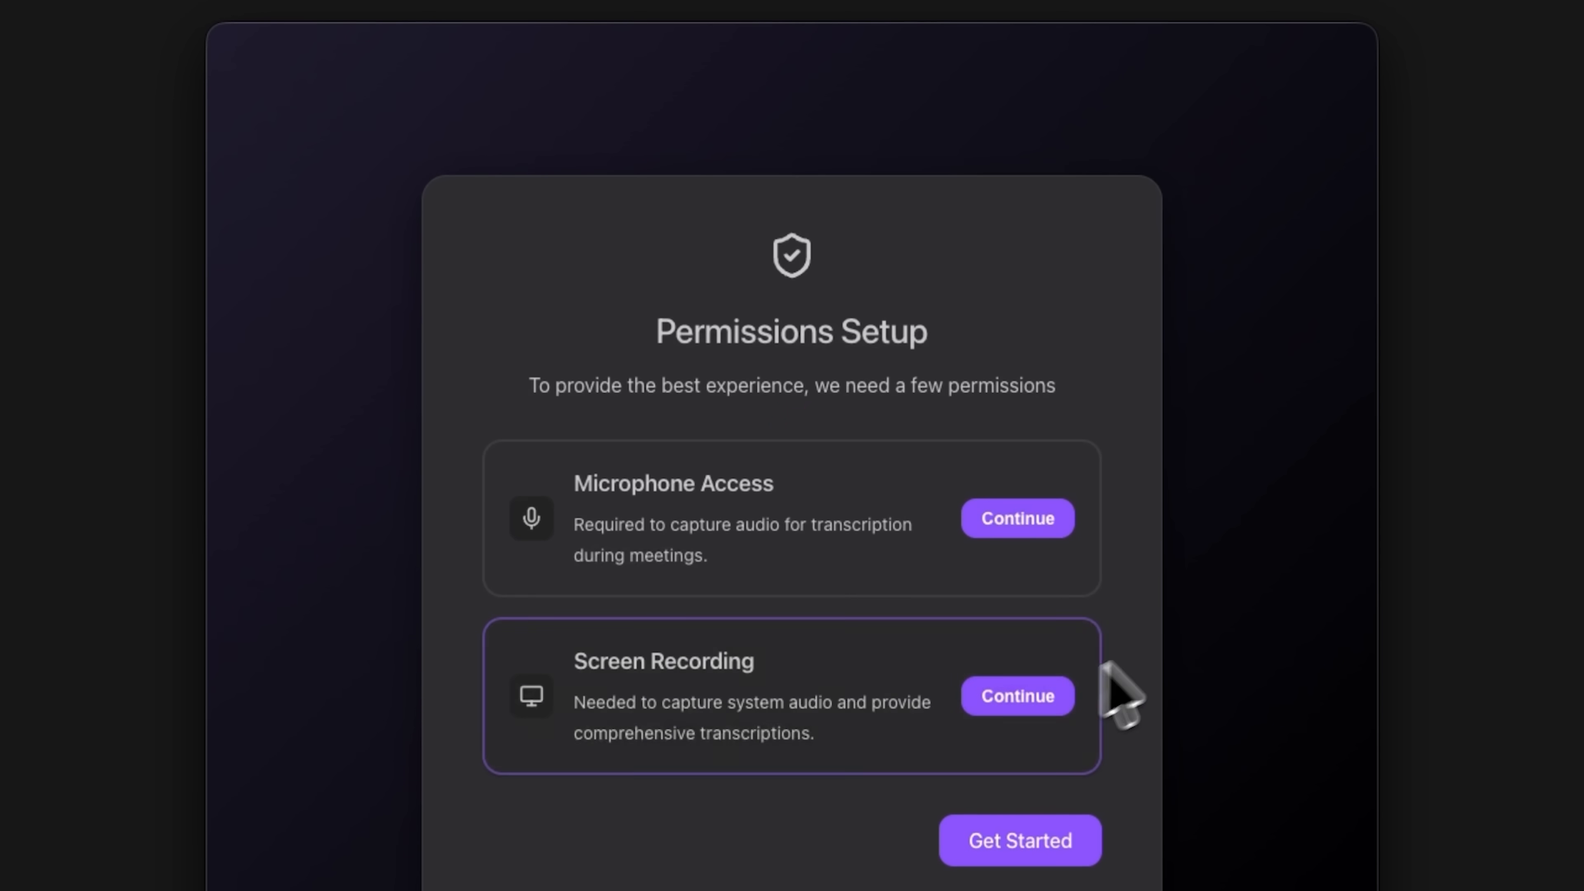
{"action": "mouse_move", "coordinate": [1142, 651]}
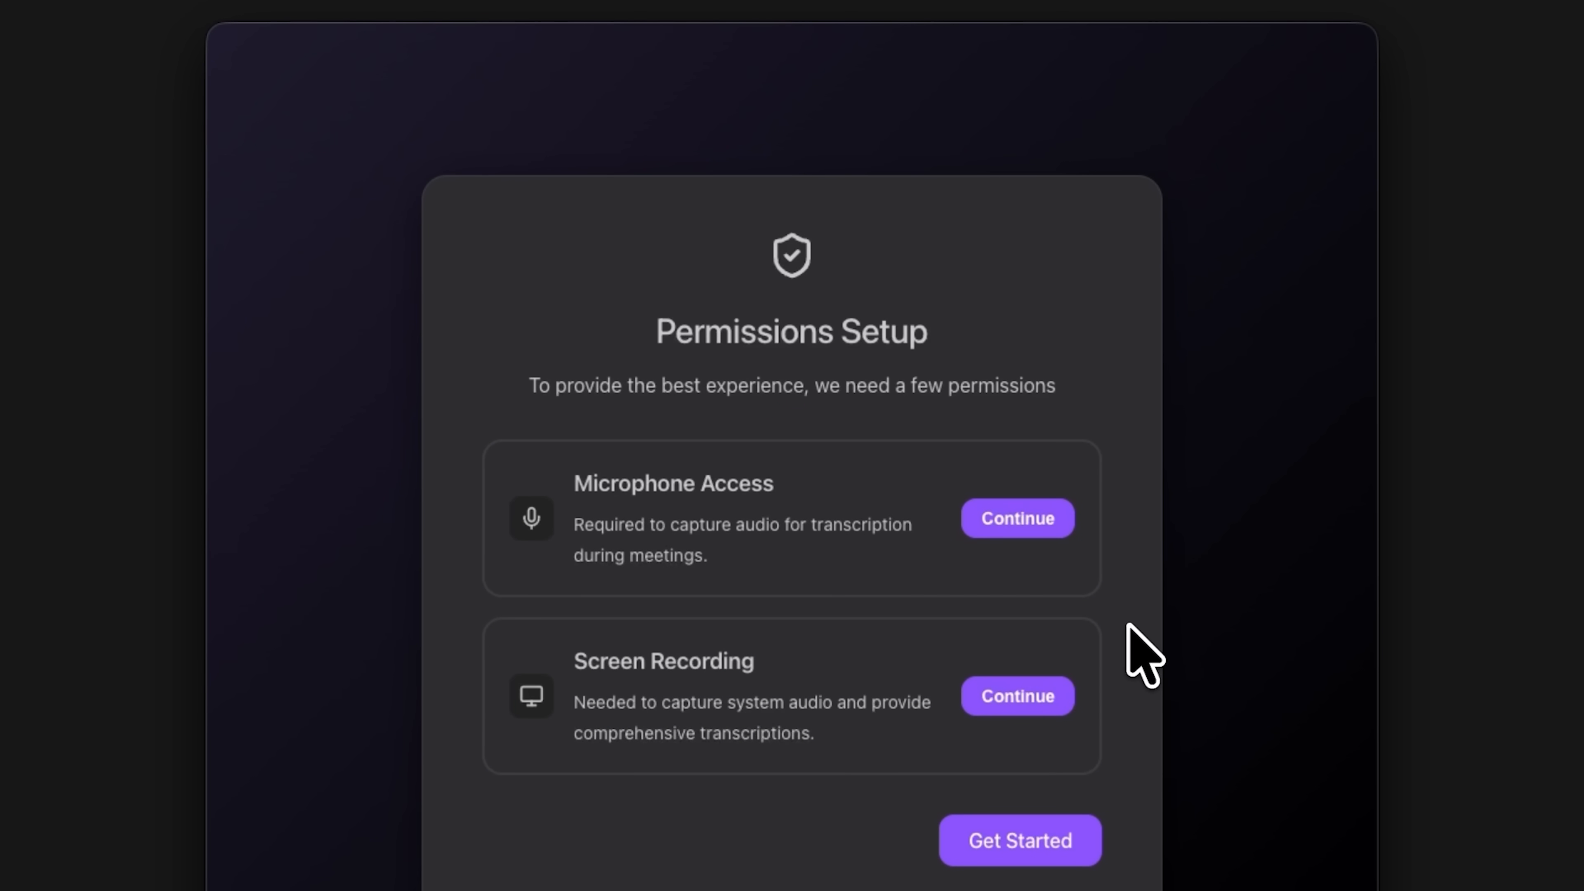
{"action": "left_click", "coordinate": [1016, 518]}
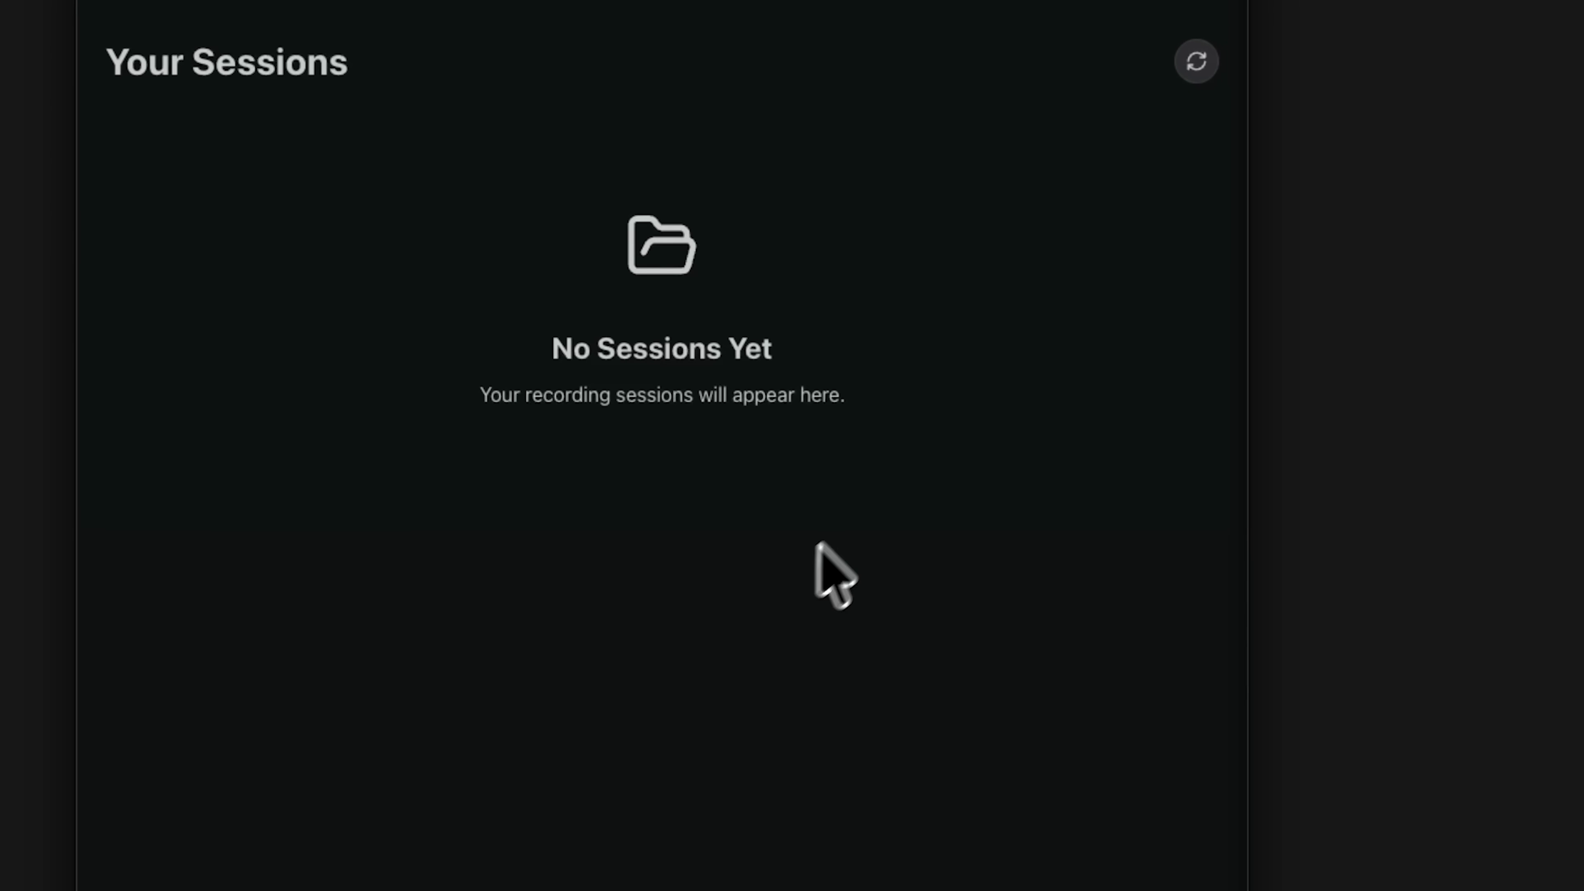
{"action": "mouse_move", "coordinate": [808, 475]}
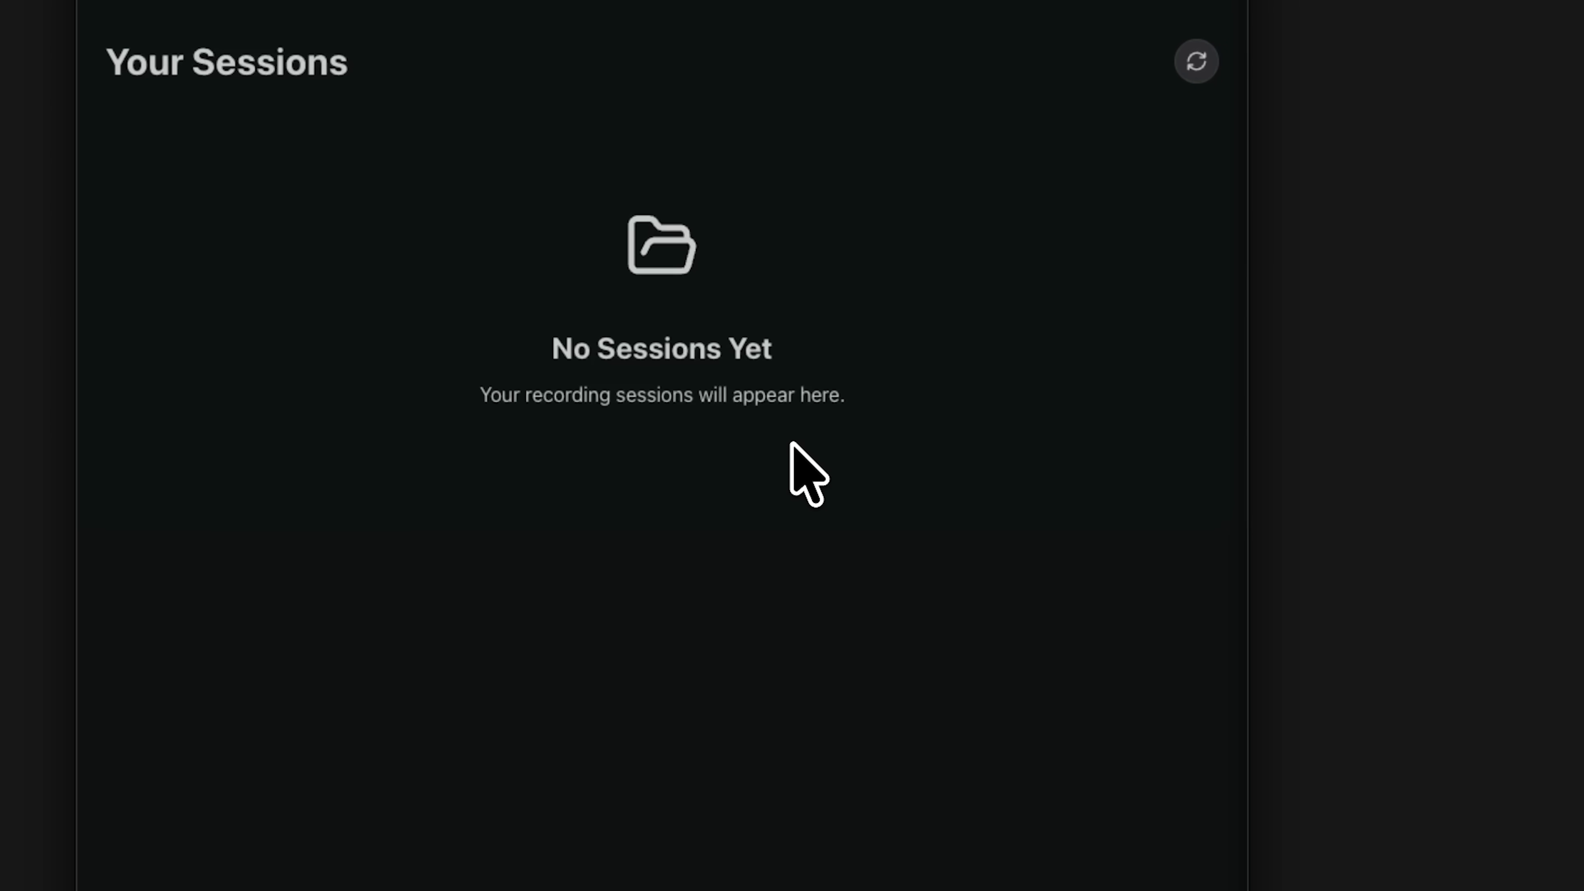
{"action": "mouse_move", "coordinate": [964, 642]}
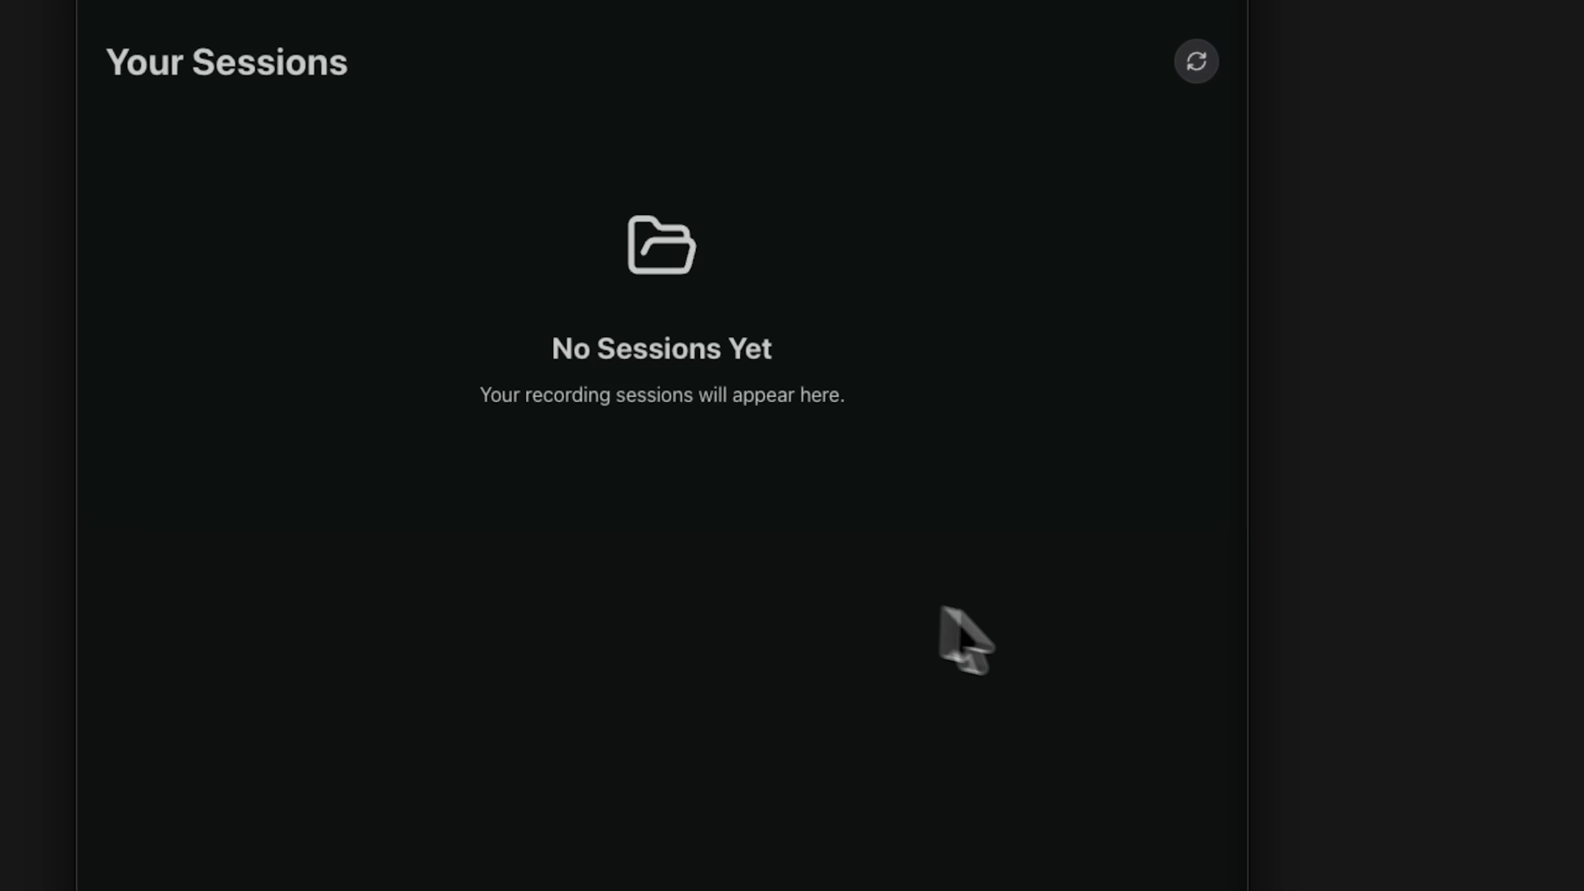
{"action": "mouse_move", "coordinate": [698, 454]}
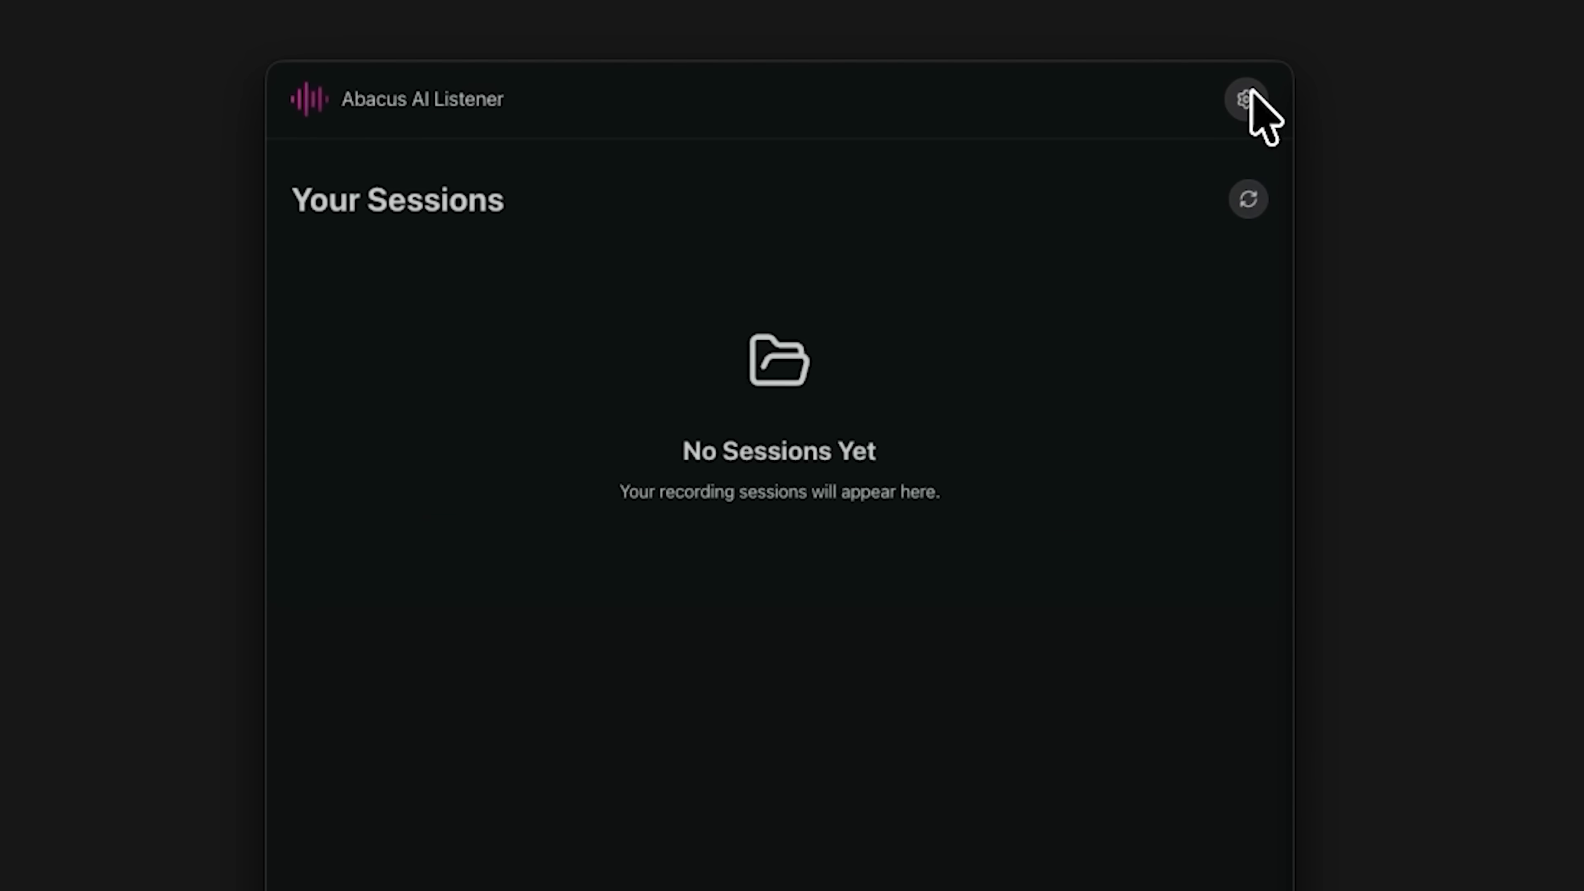
{"action": "left_click", "coordinate": [1246, 99]}
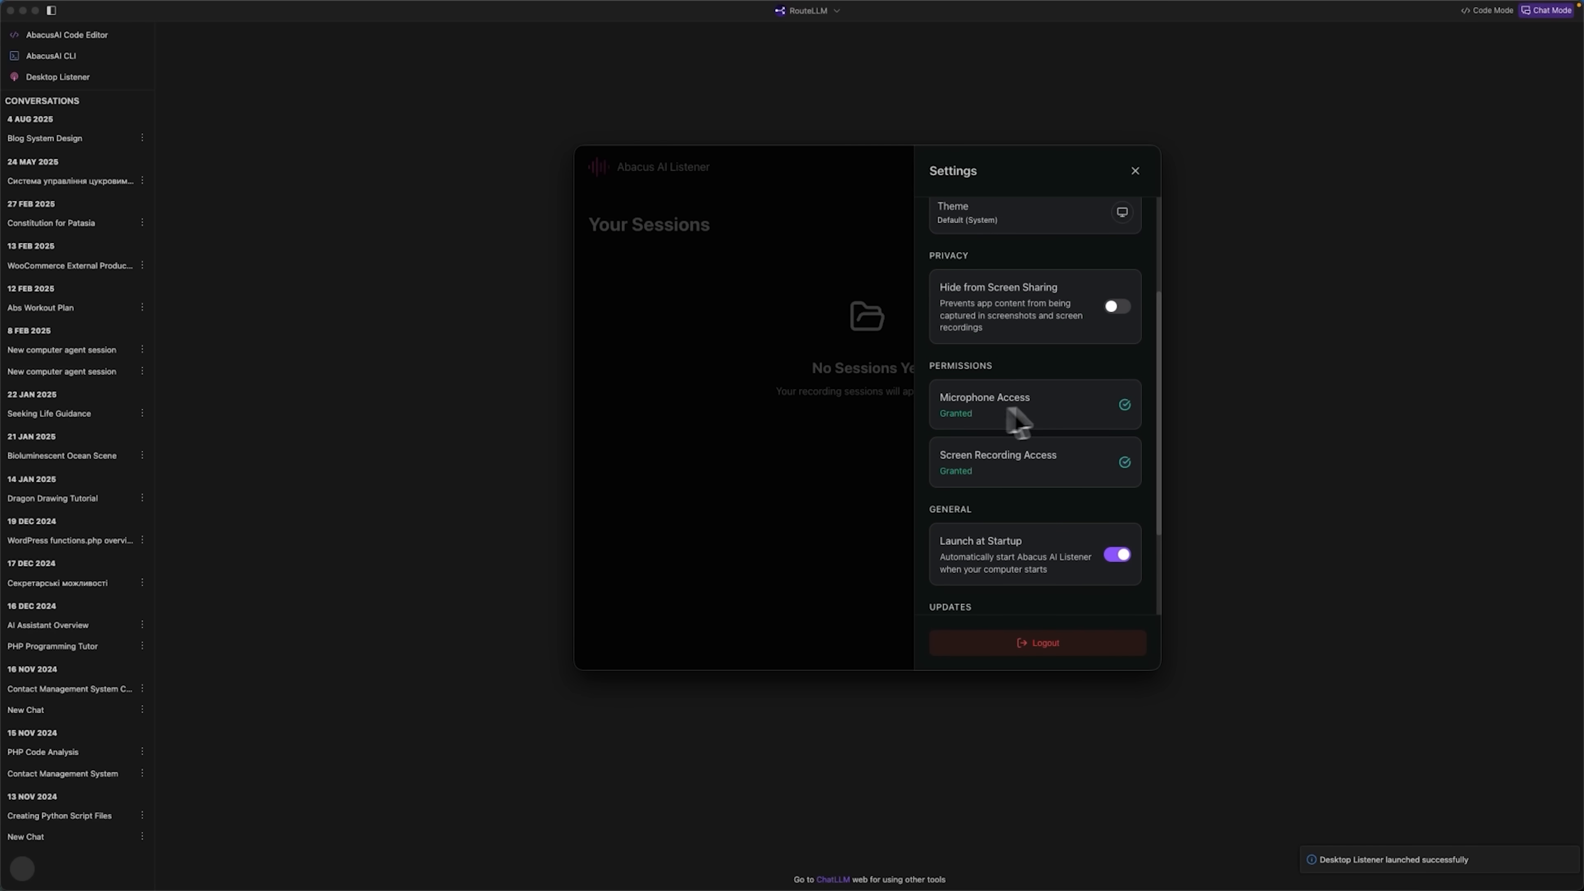
{"action": "scroll", "scroll_direction": "down", "scroll_amount": 3}
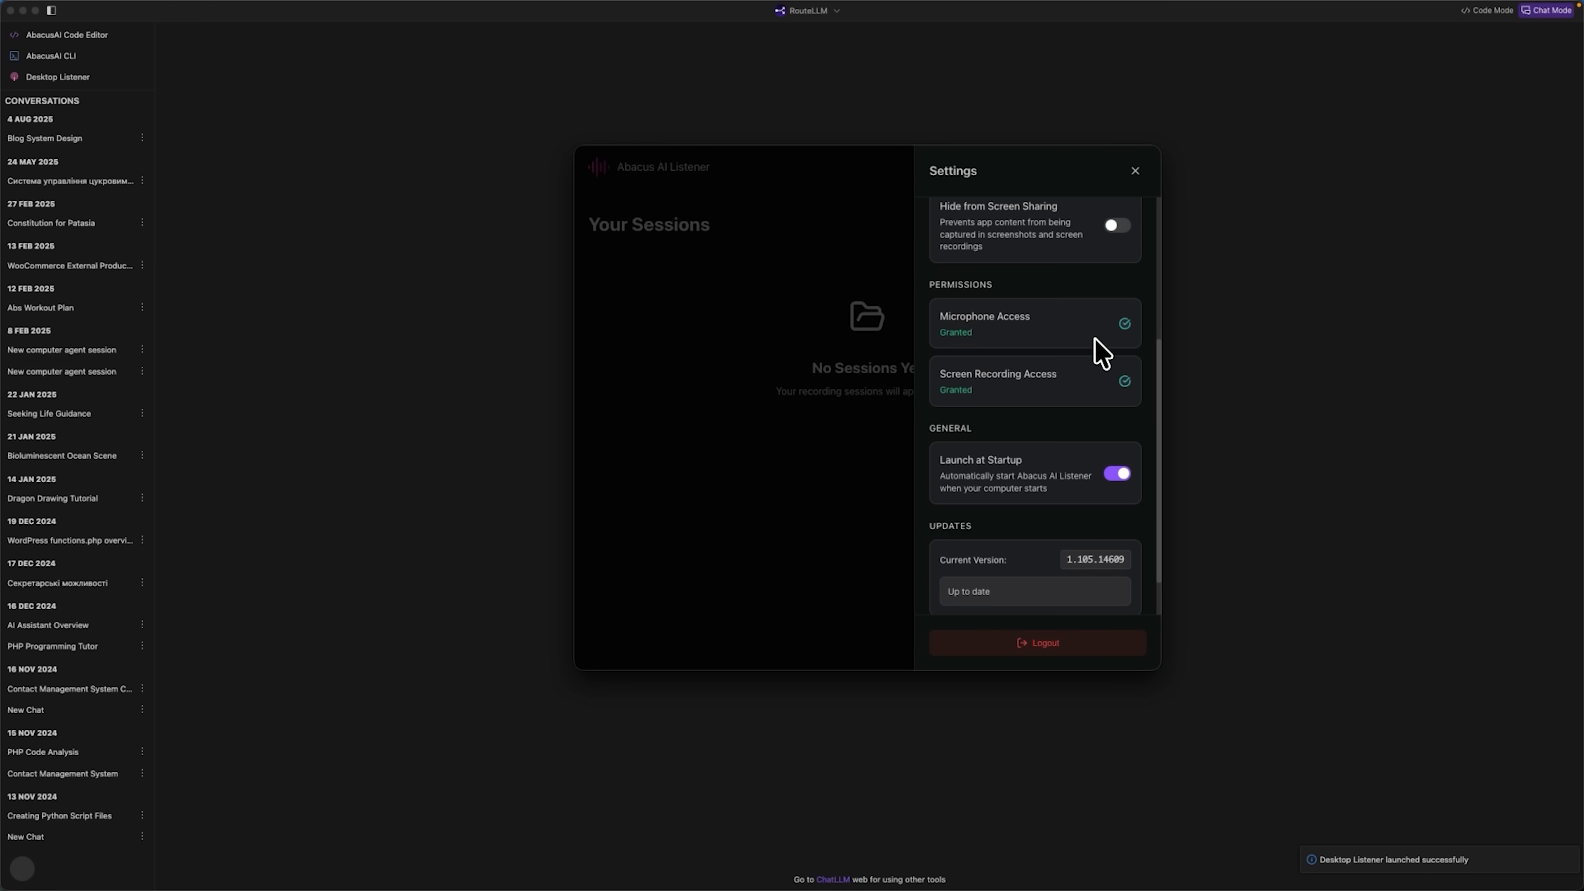
{"action": "scroll", "scroll_direction": "down", "scroll_amount": 3}
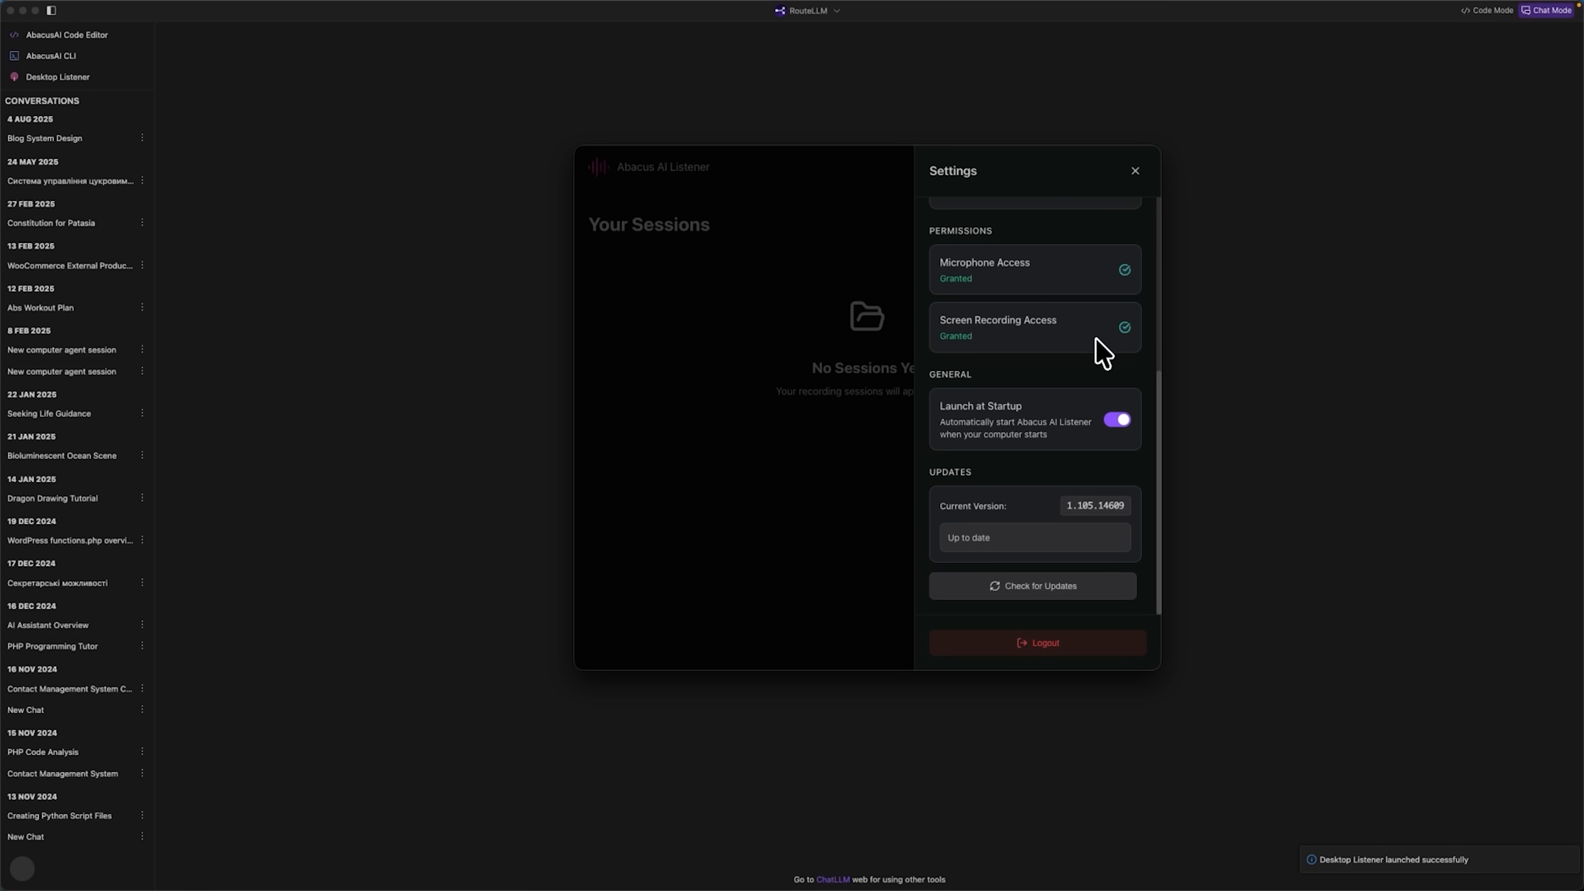
{"action": "left_click", "coordinate": [1133, 170]}
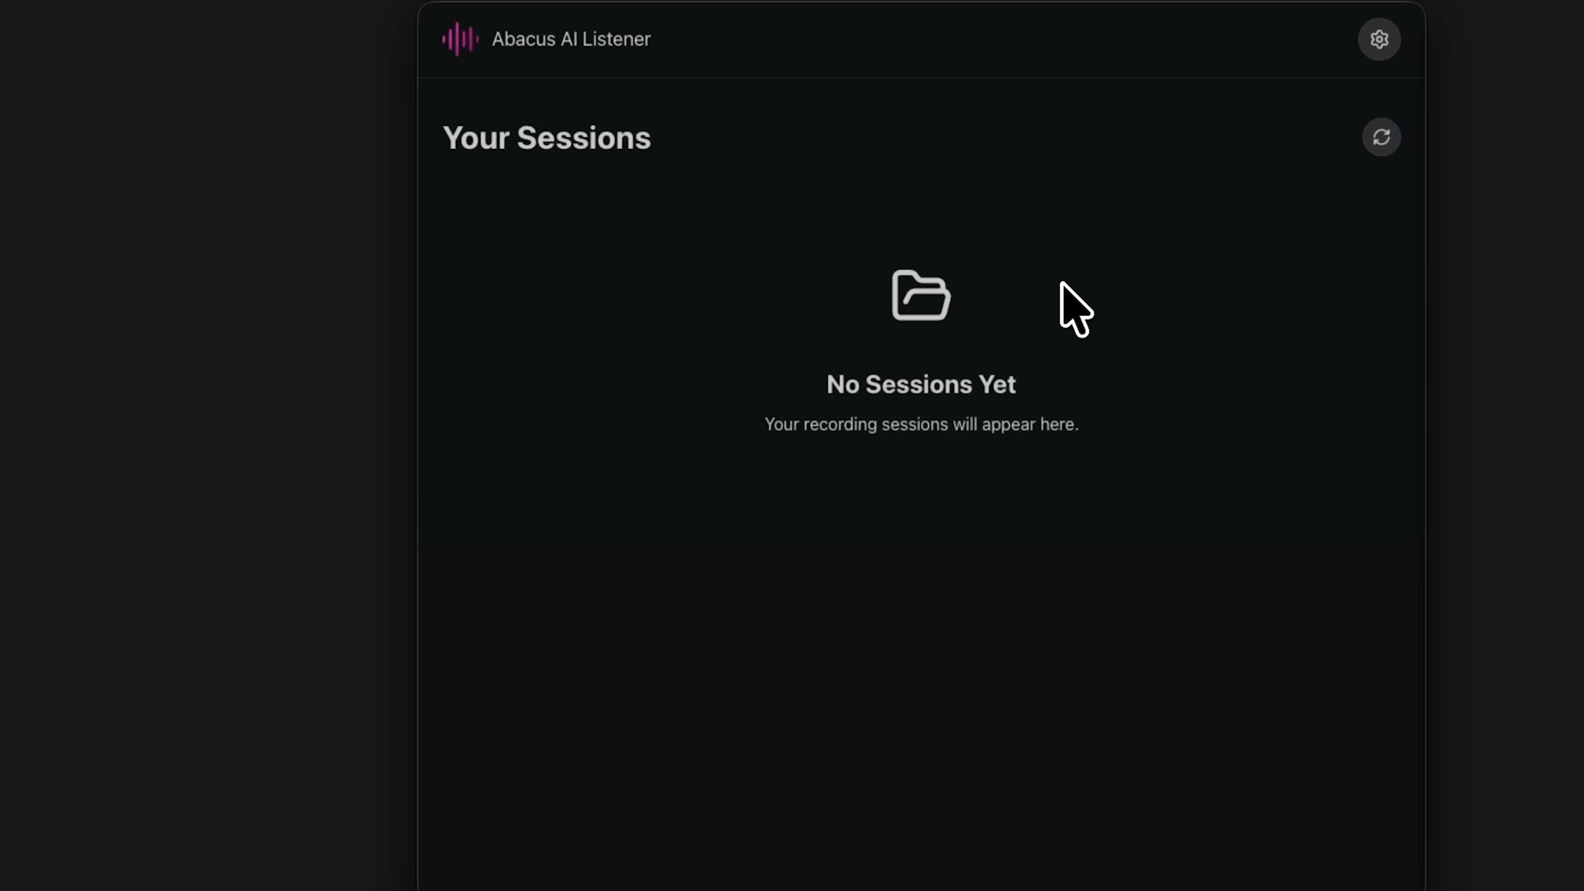
{"action": "mouse_move", "coordinate": [1057, 424]}
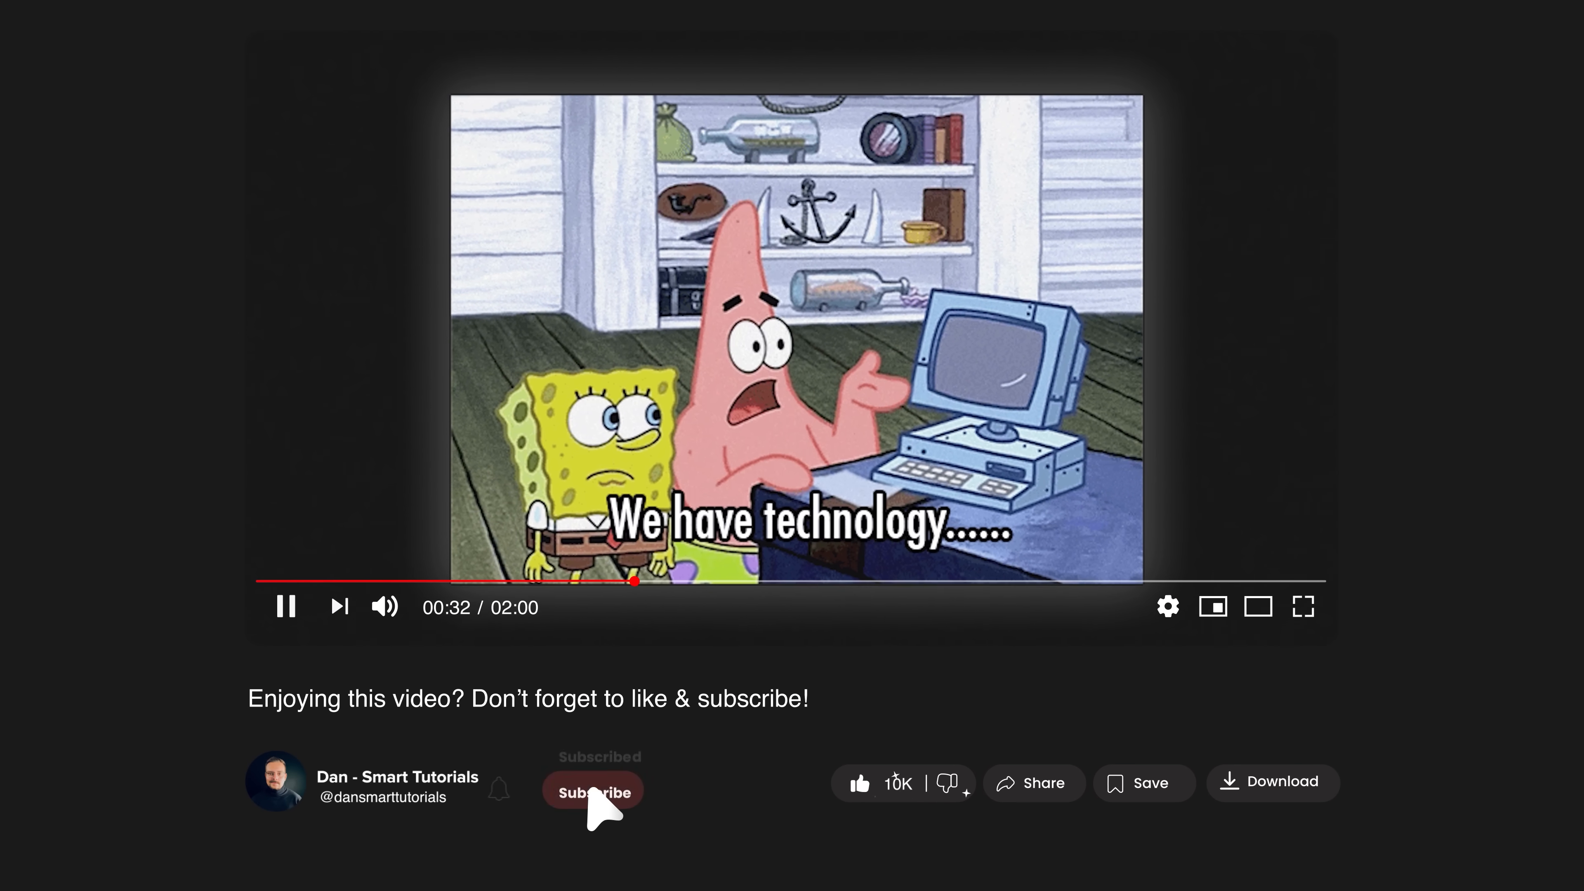
- Bring up the Listener overlay, idle, above the Google Meet call
{"action": "left_click", "coordinate": [593, 791]}
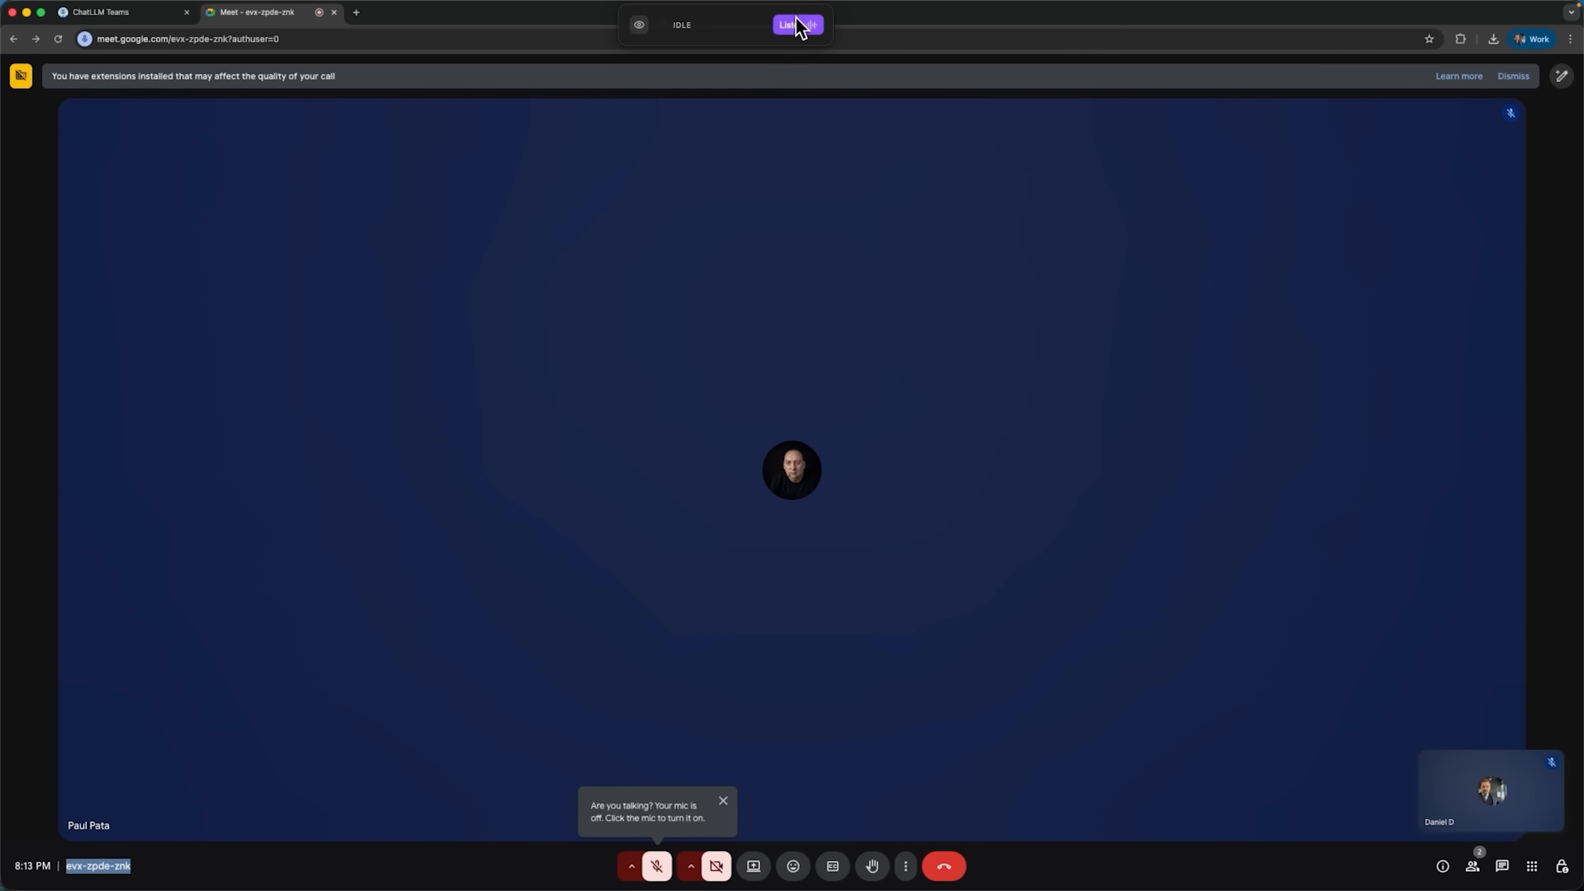
- Record the Google Meet call with the Listener, toggling the microphone while talking with the other participant
{"action": "left_click", "coordinate": [797, 24]}
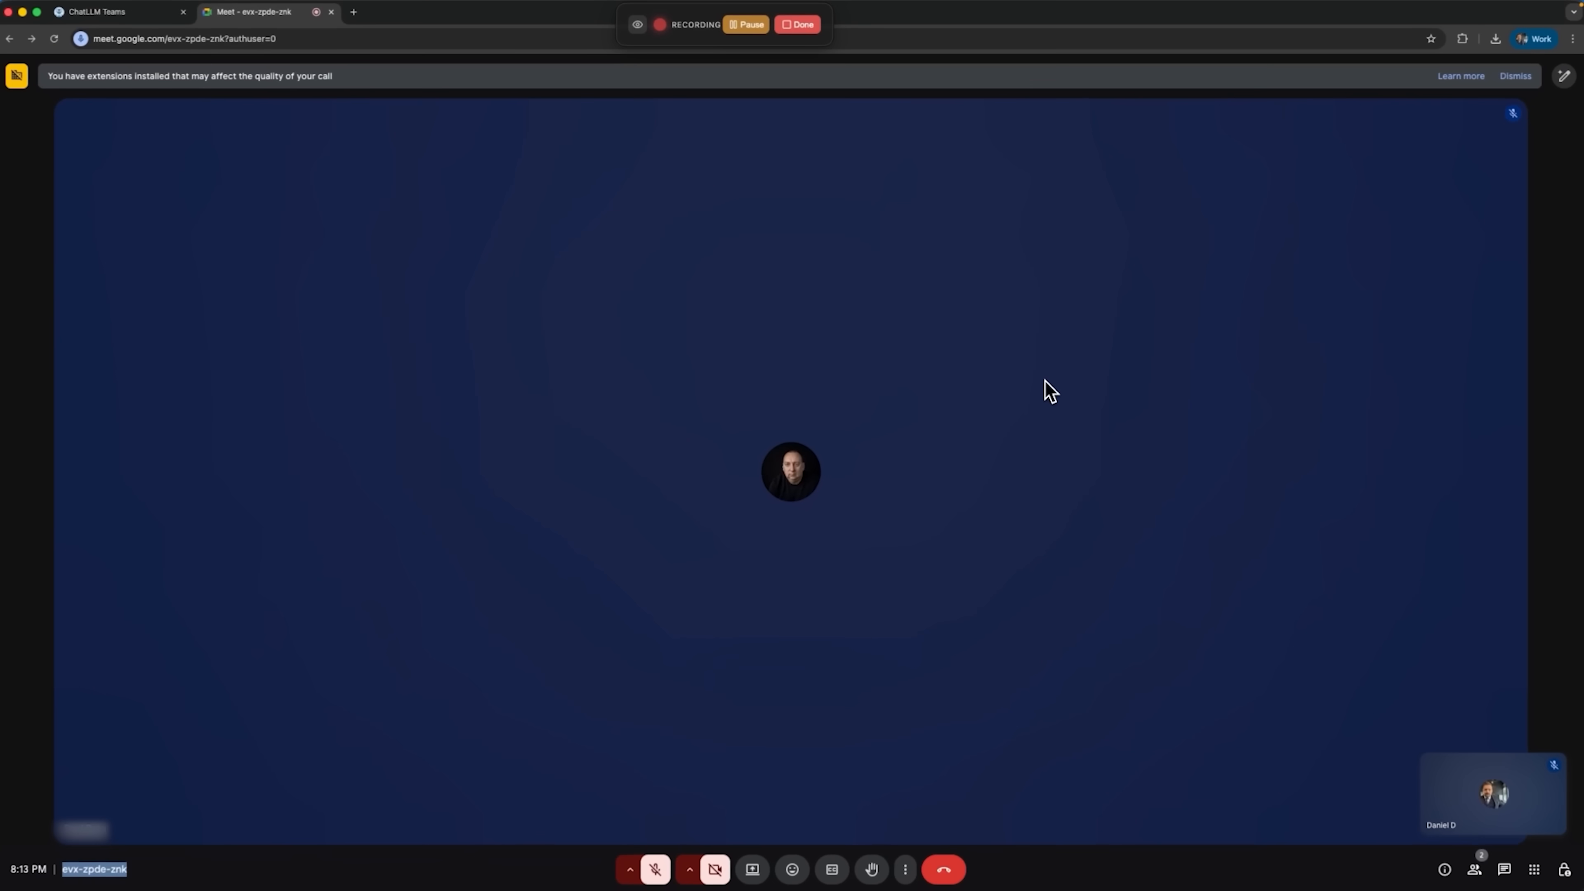
{"action": "mouse_move", "coordinate": [656, 867]}
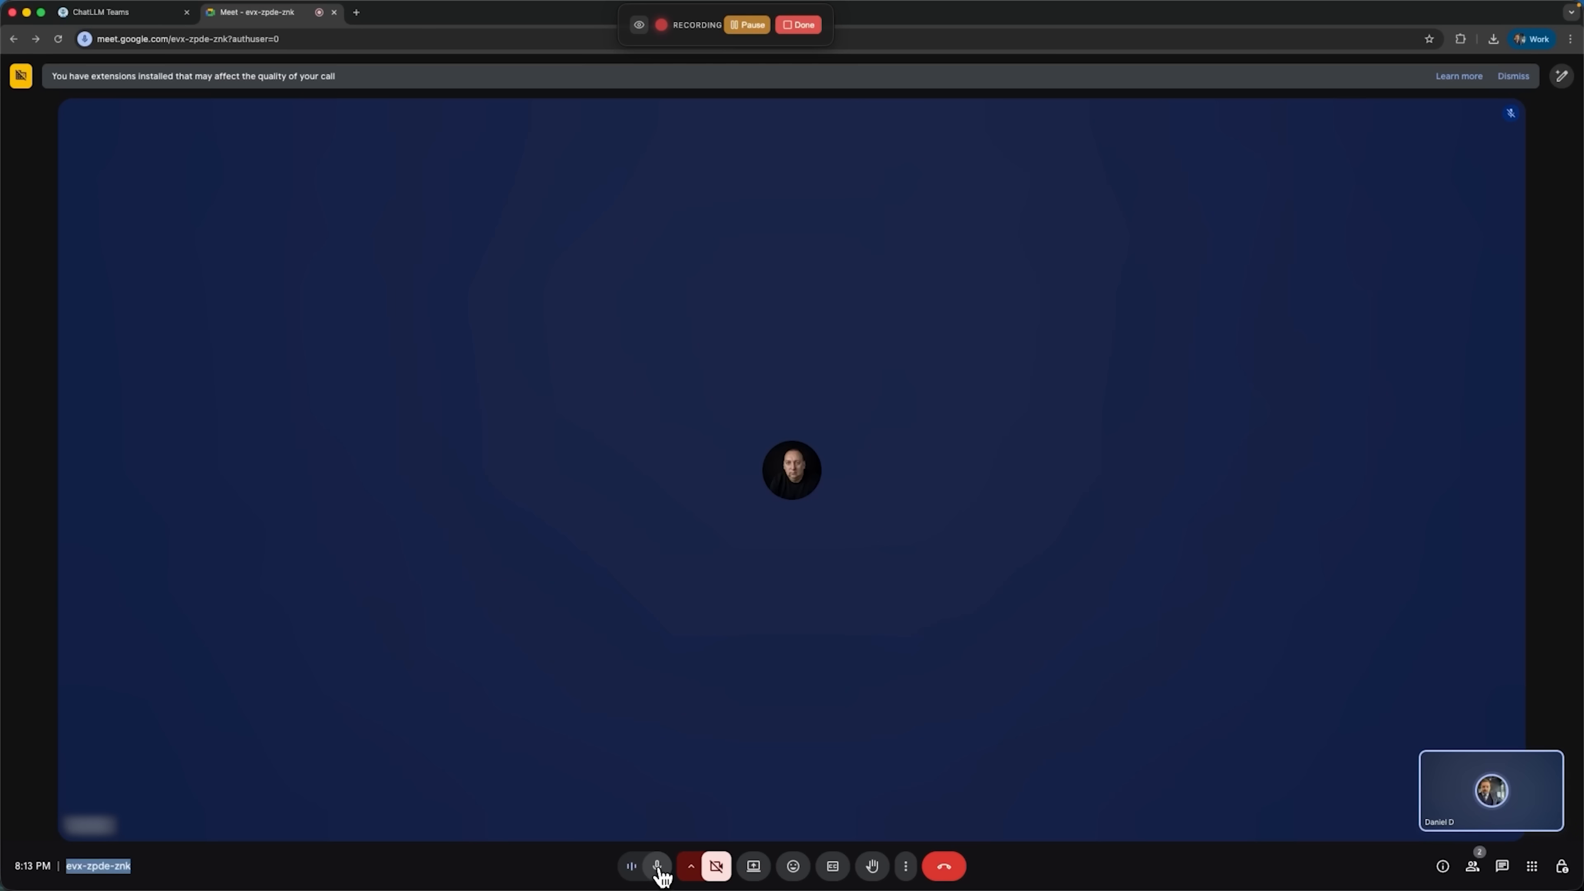
{"action": "left_click", "coordinate": [656, 866]}
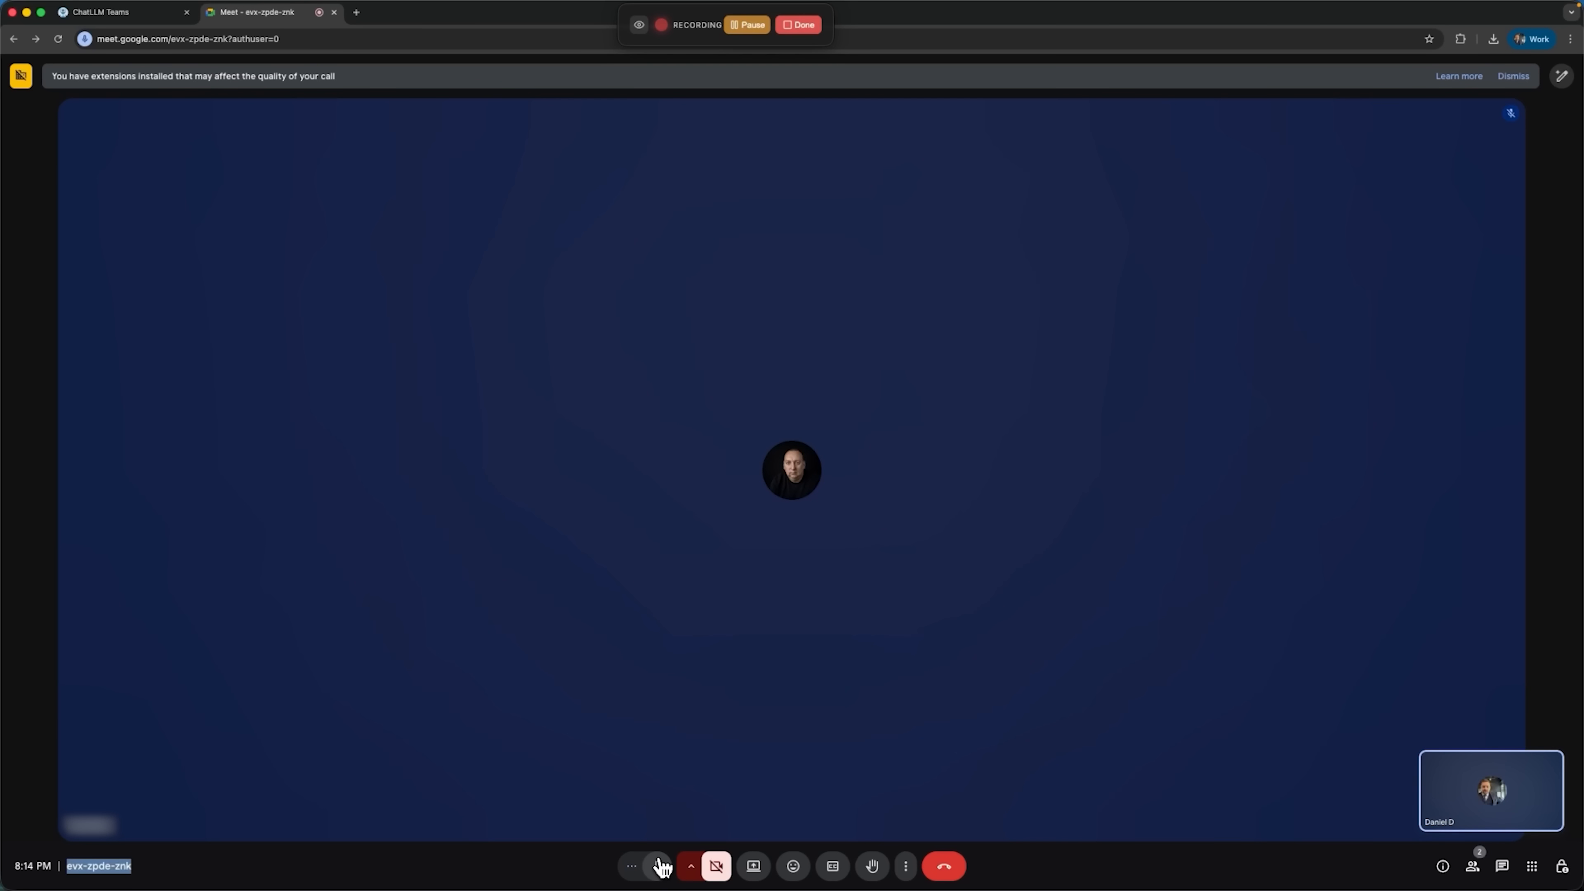
{"action": "left_click", "coordinate": [654, 865]}
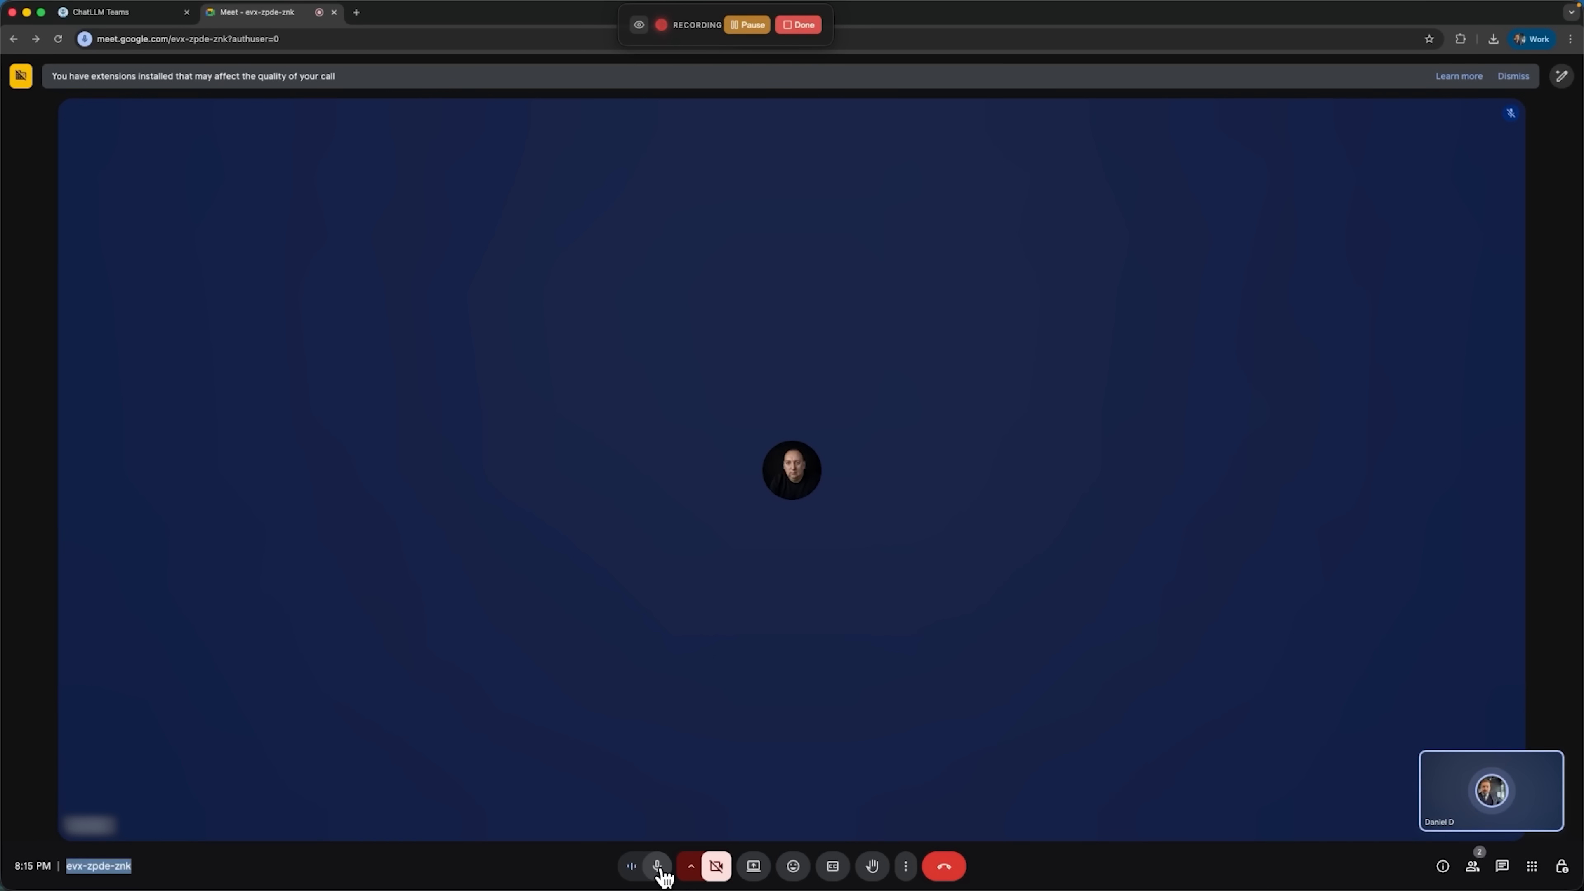
{"action": "left_click", "coordinate": [656, 866]}
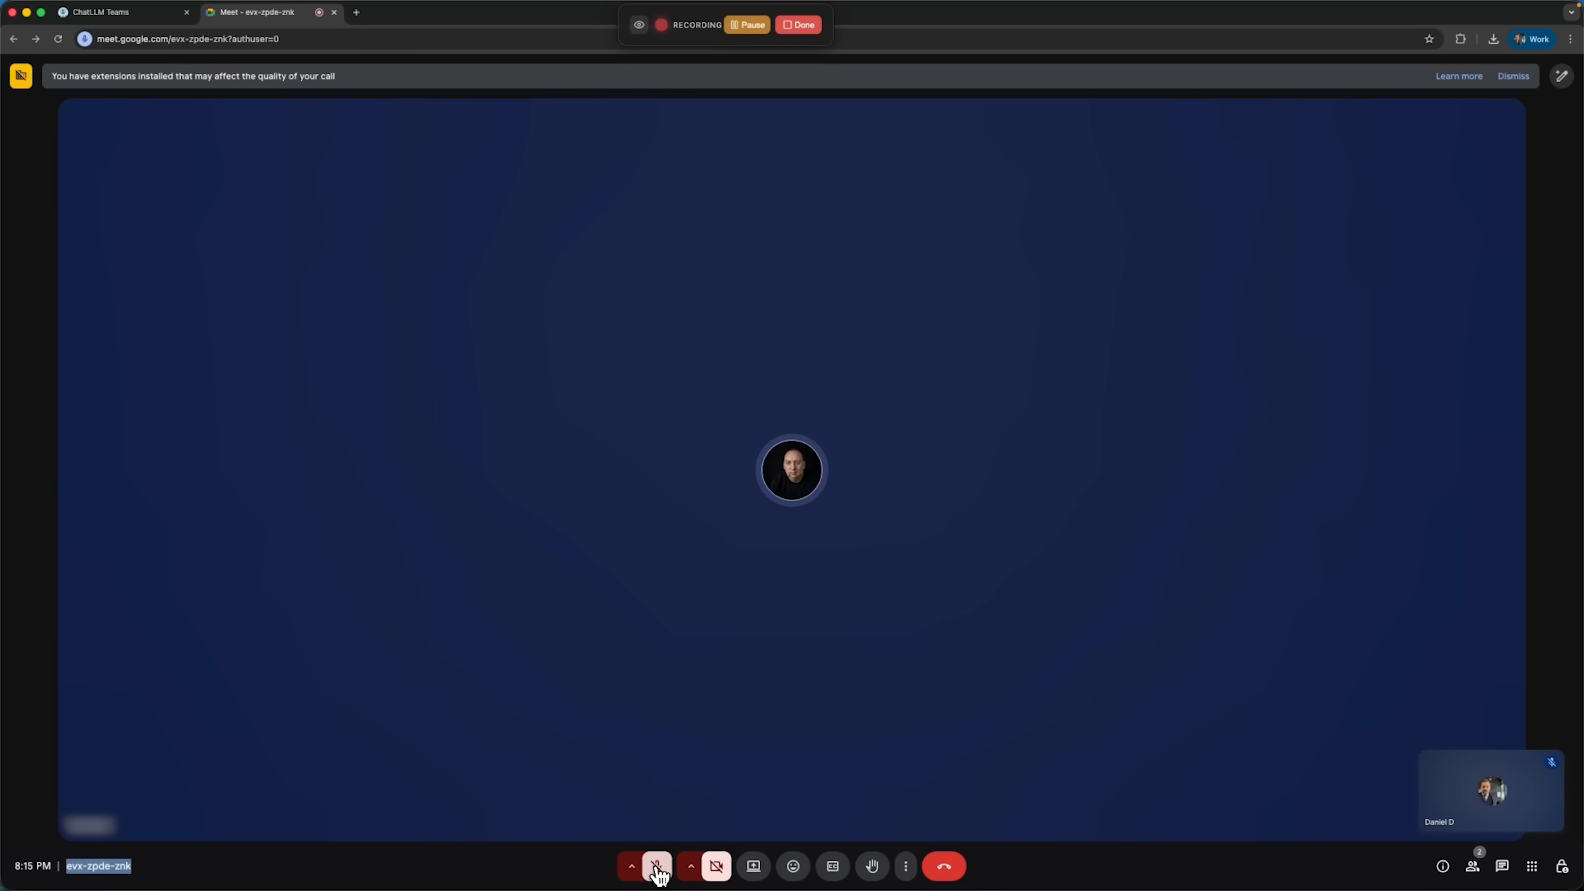
{"action": "left_click", "coordinate": [657, 865]}
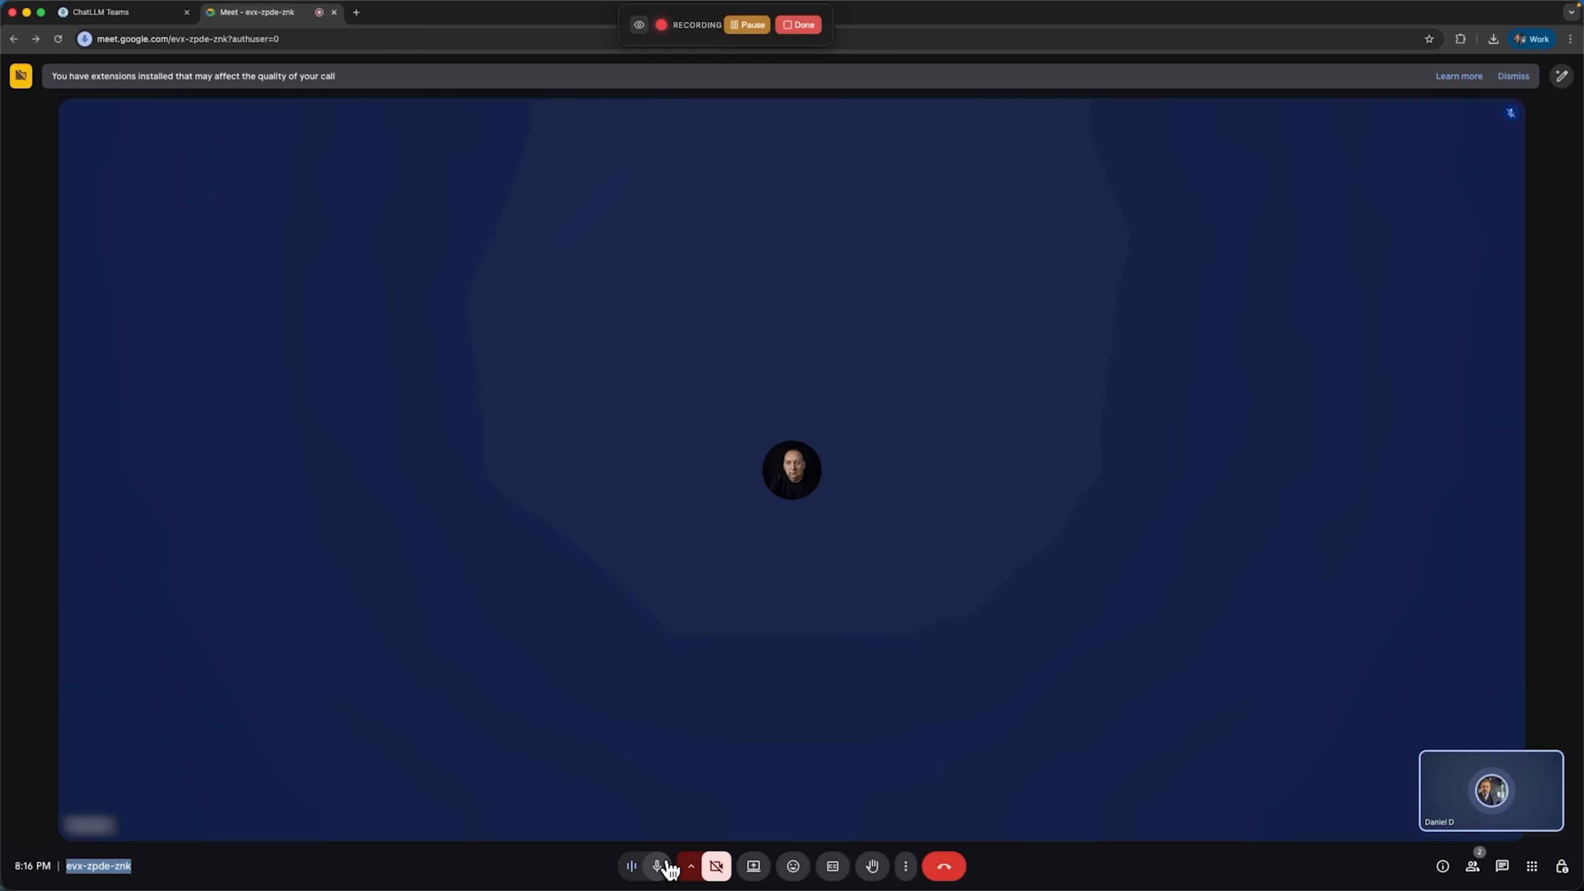
{"action": "left_click", "coordinate": [660, 866]}
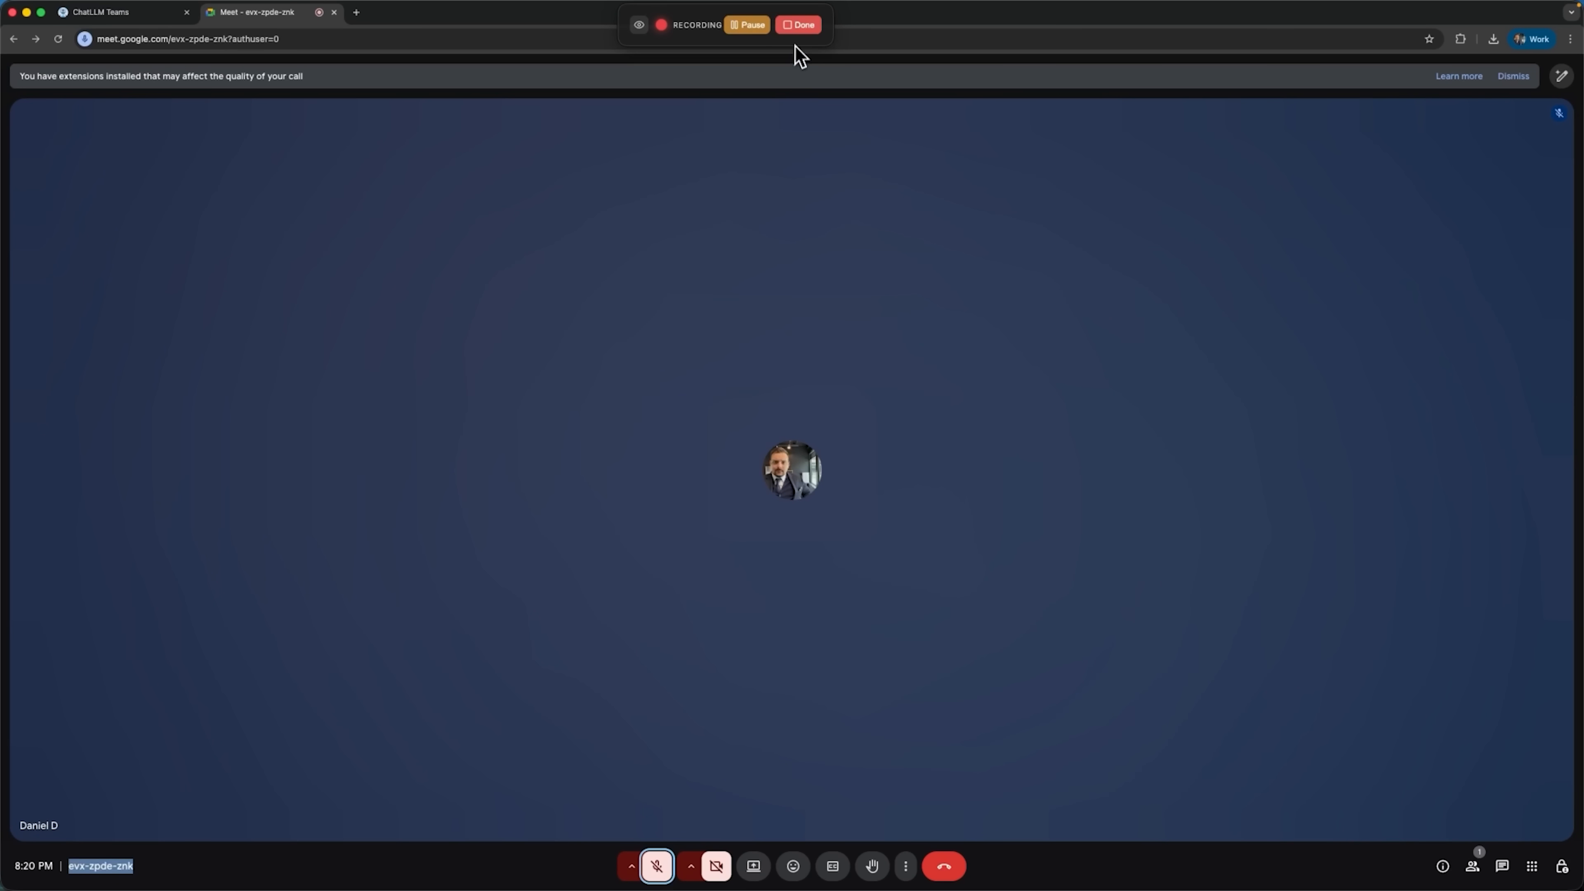
- Finish recording, review the session's transcript, summary, action items and open questions, and bring up Export
{"action": "left_click", "coordinate": [799, 24]}
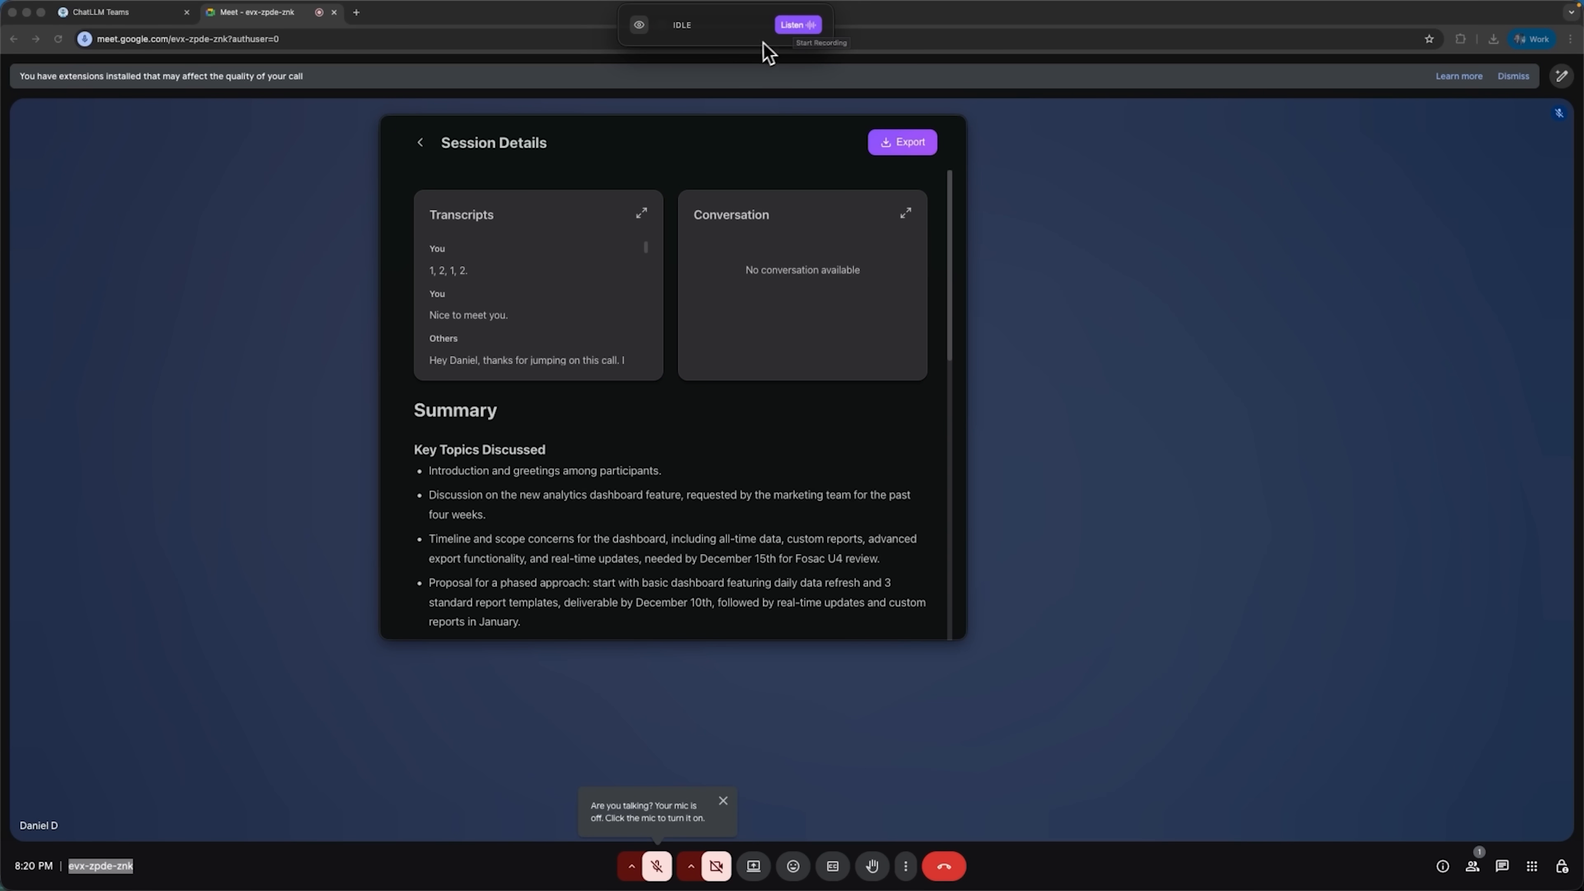
{"action": "scroll", "scroll_direction": "down", "scroll_amount": 3}
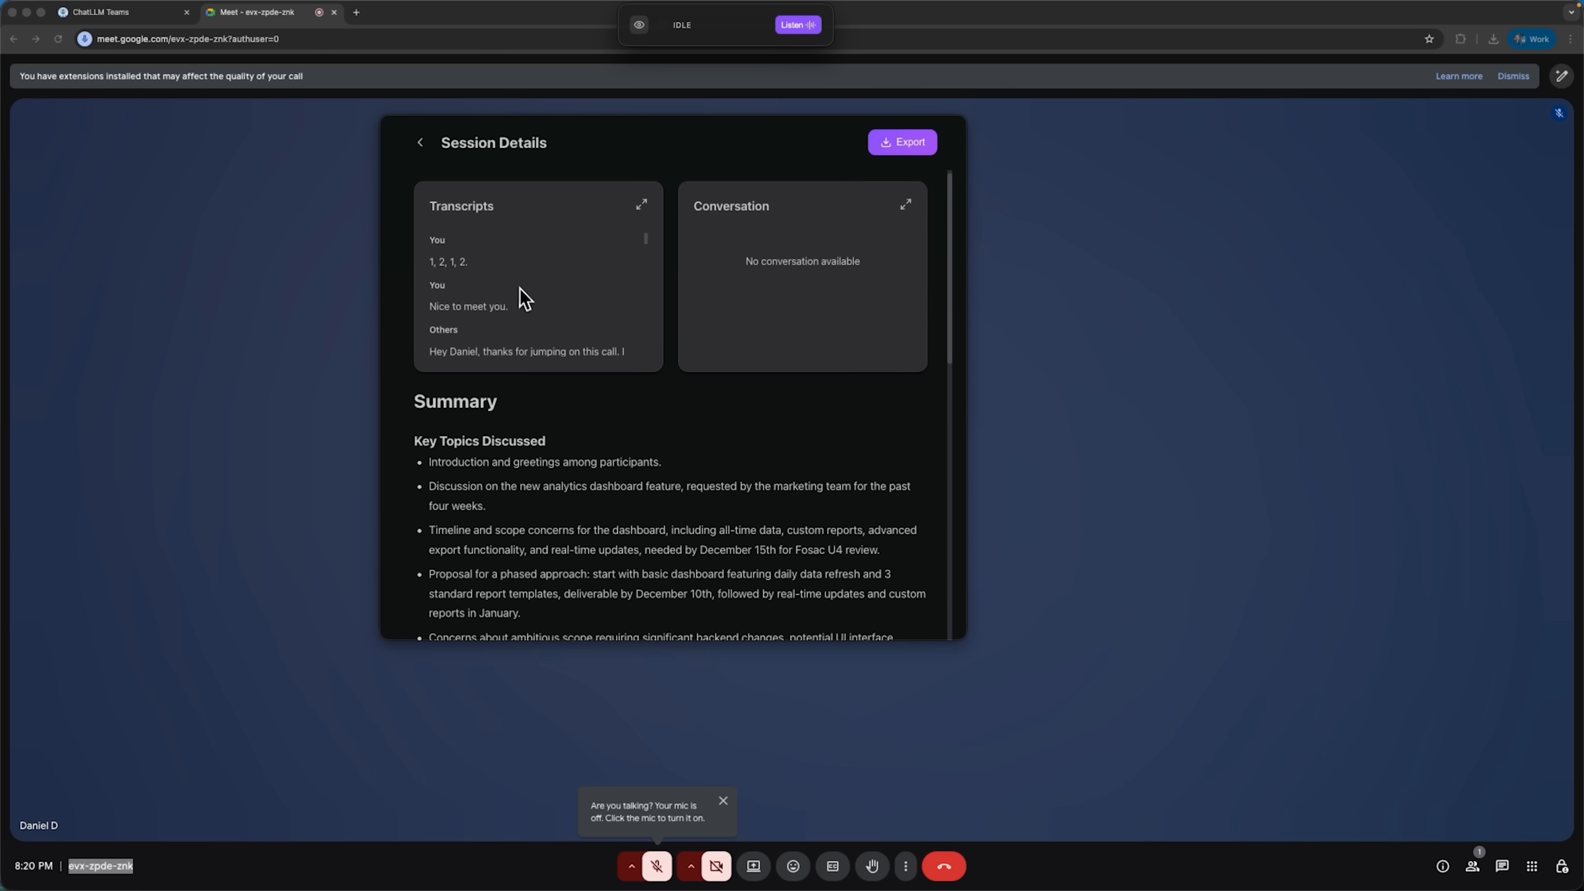
{"action": "scroll", "scroll_direction": "down", "scroll_amount": 3}
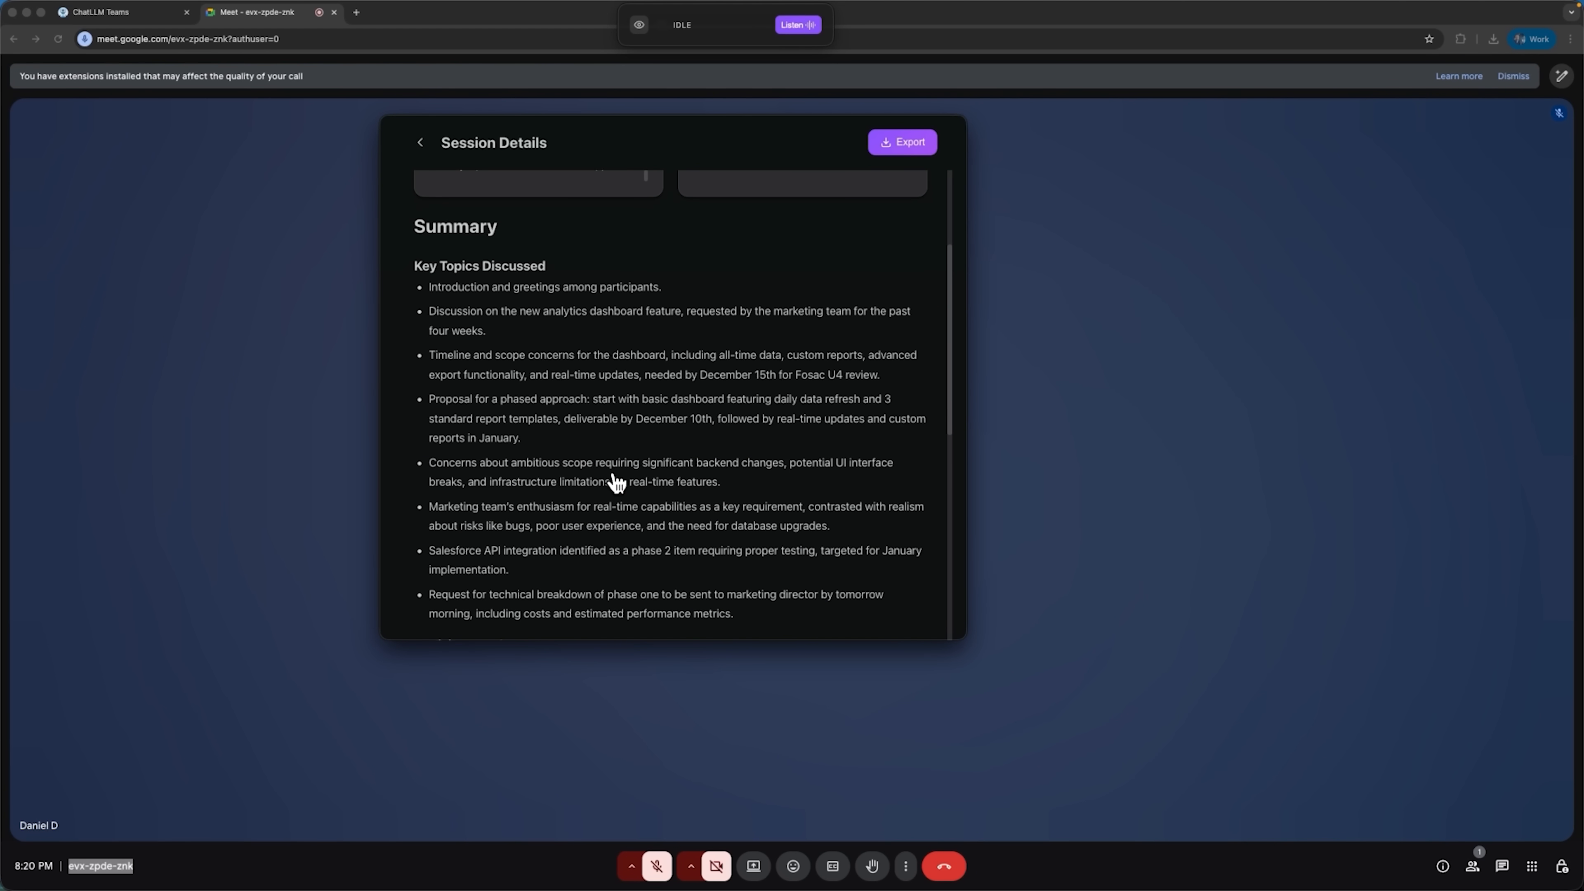
{"action": "scroll", "scroll_direction": "down", "scroll_amount": 3}
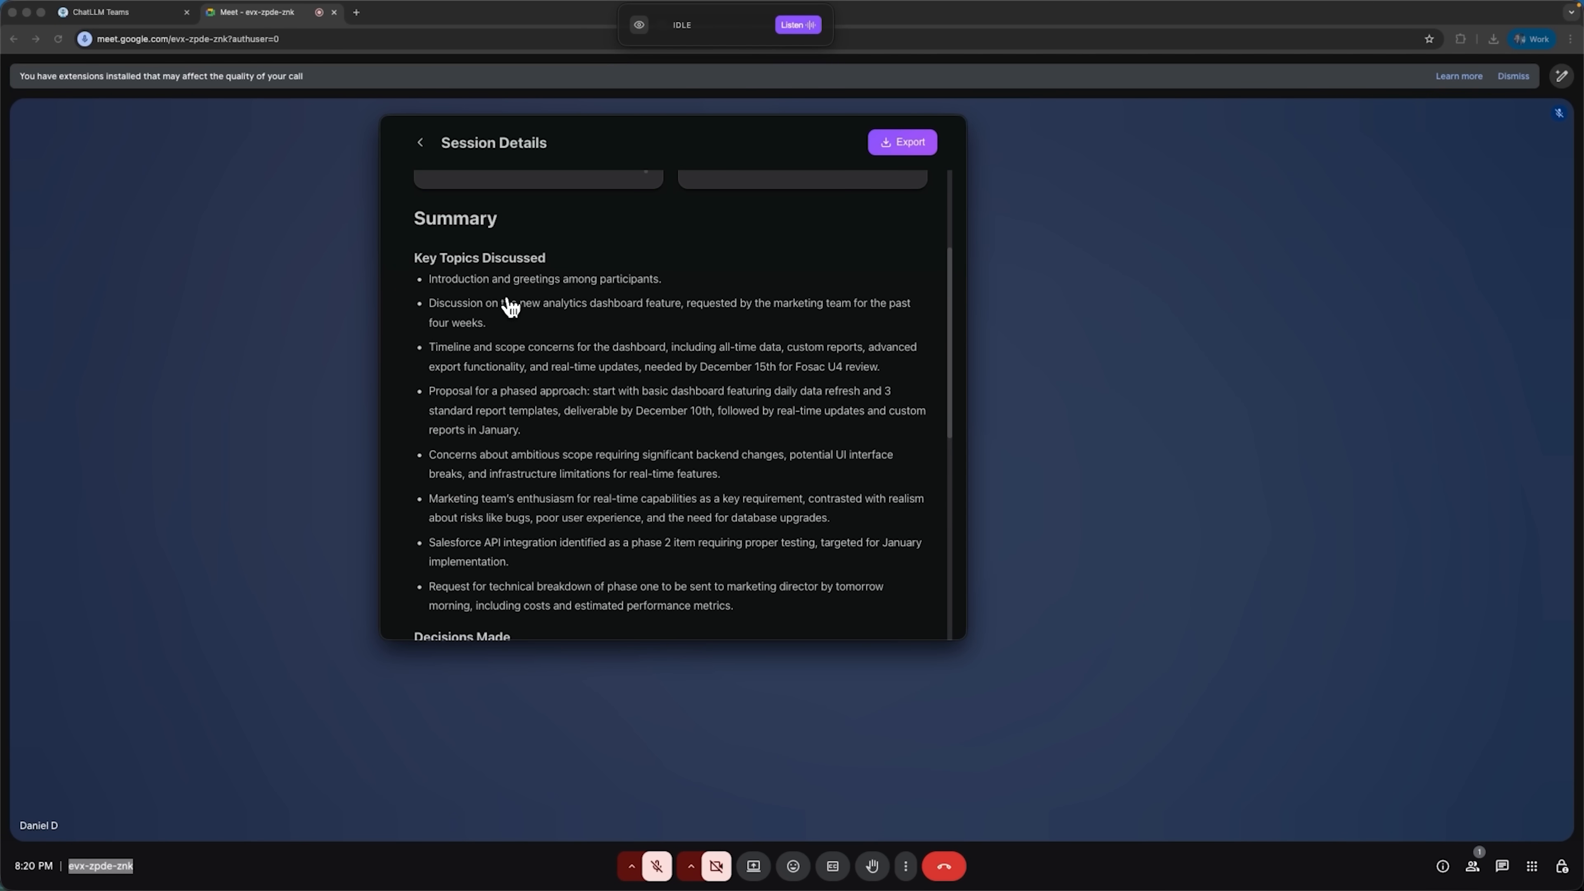
{"action": "mouse_move", "coordinate": [517, 293]}
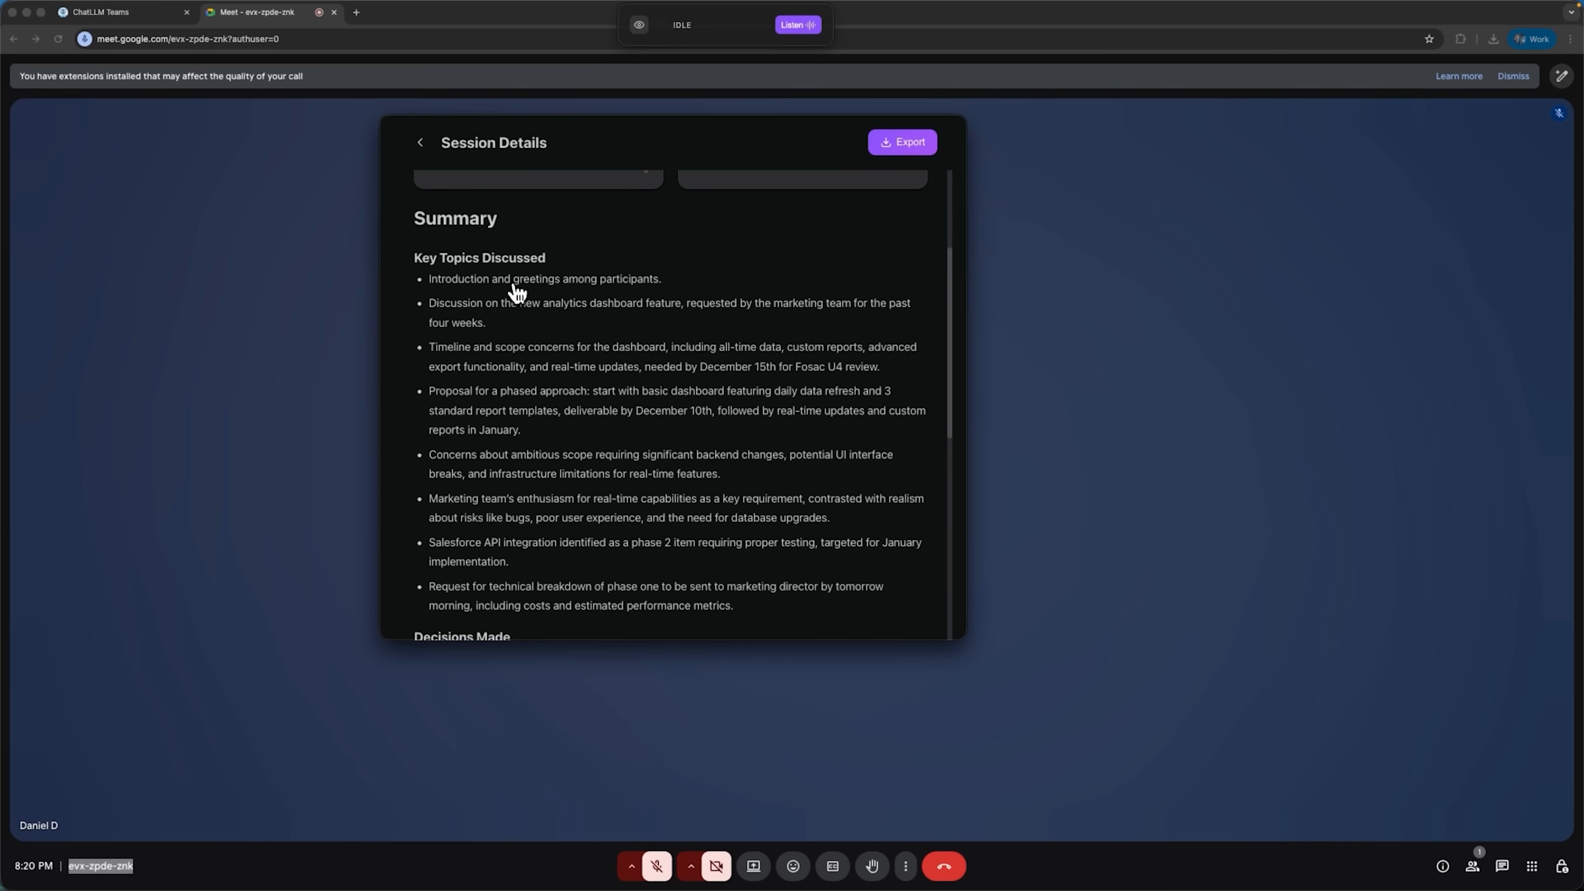
{"action": "scroll", "scroll_direction": "down", "scroll_amount": 3}
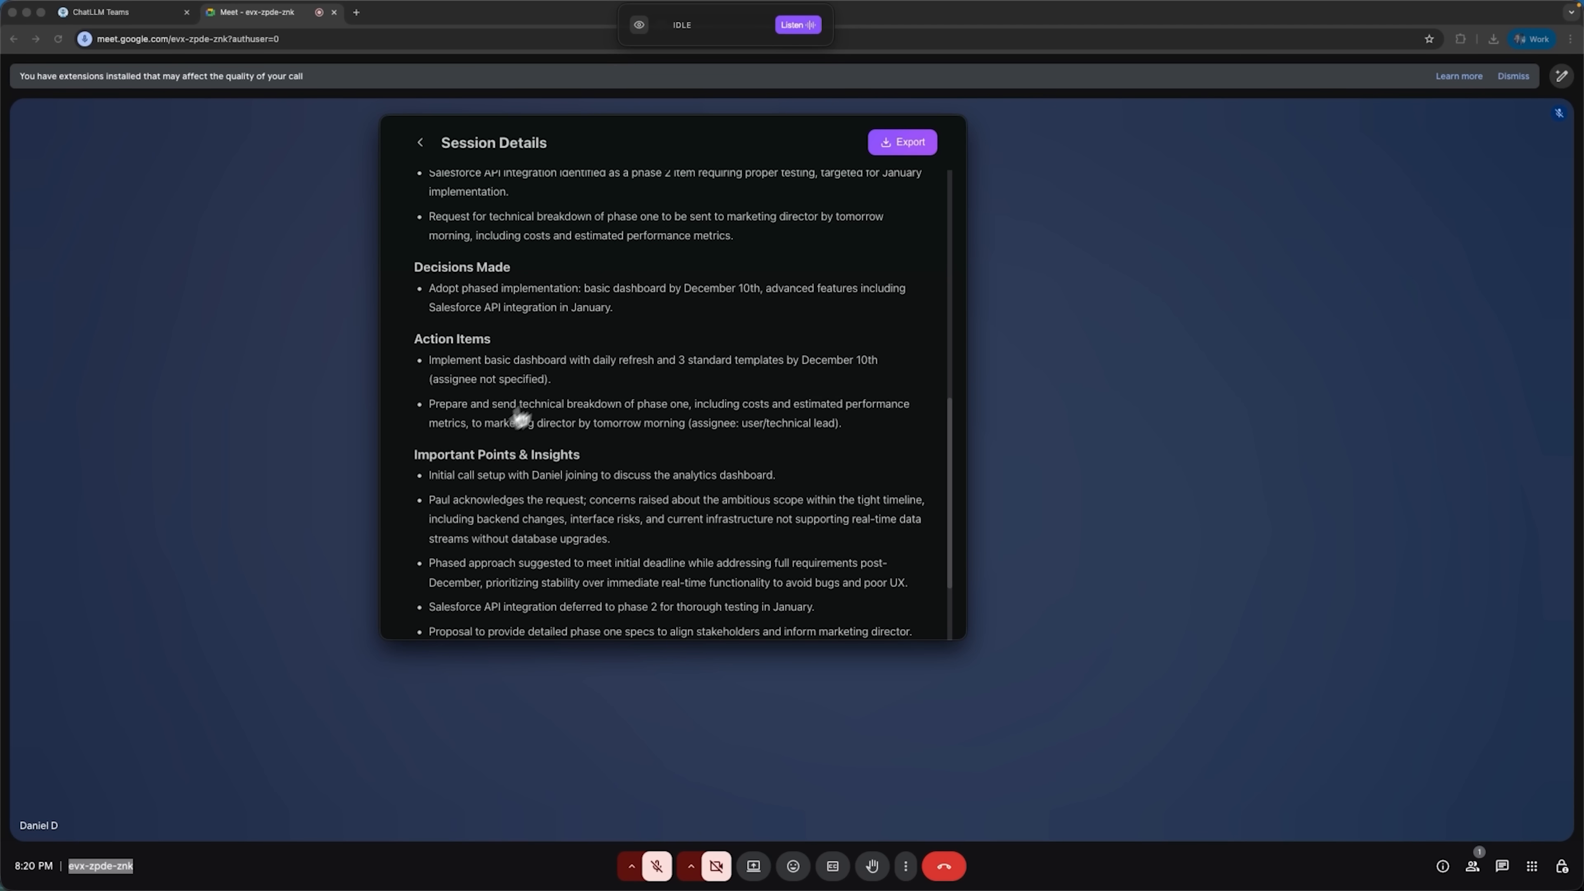
{"action": "scroll", "scroll_direction": "down", "scroll_amount": 3}
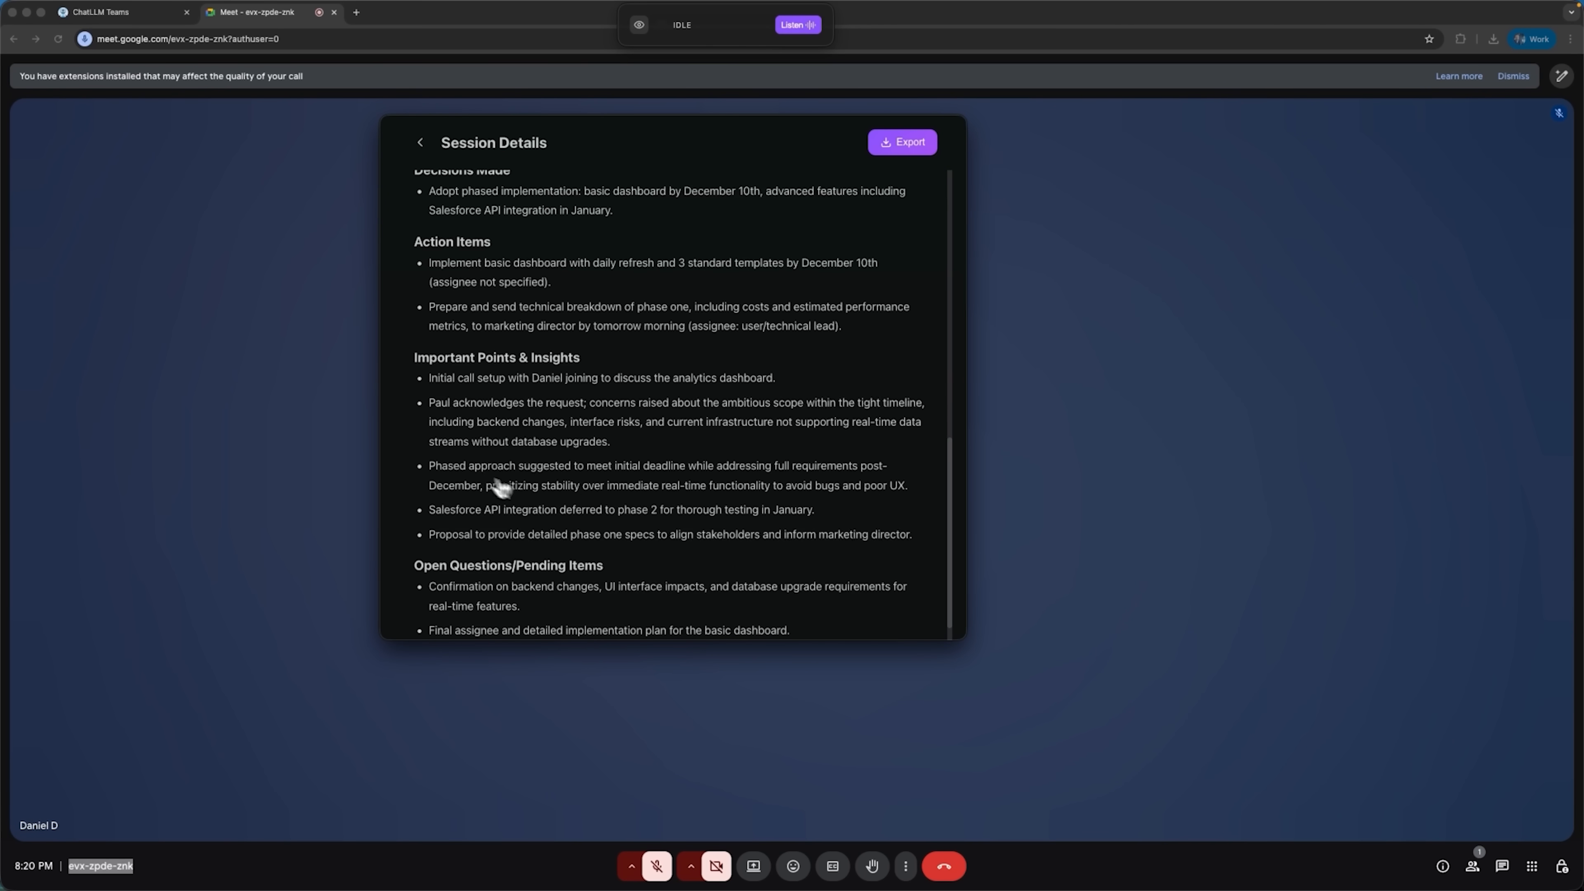
{"action": "scroll", "scroll_direction": "down", "scroll_amount": 3}
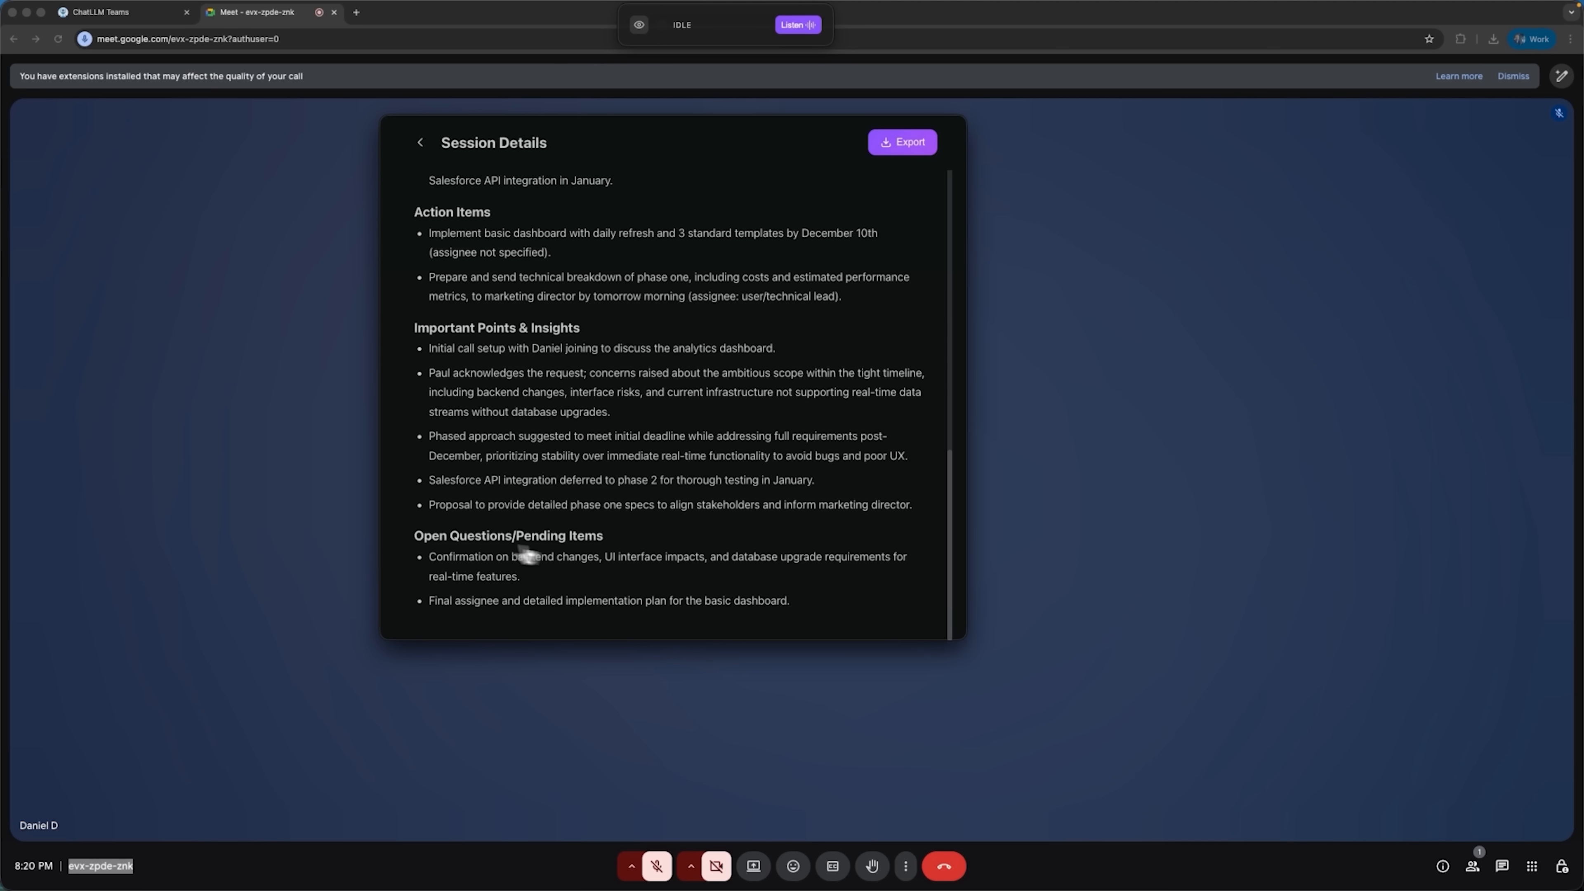
{"action": "left_click", "coordinate": [900, 142]}
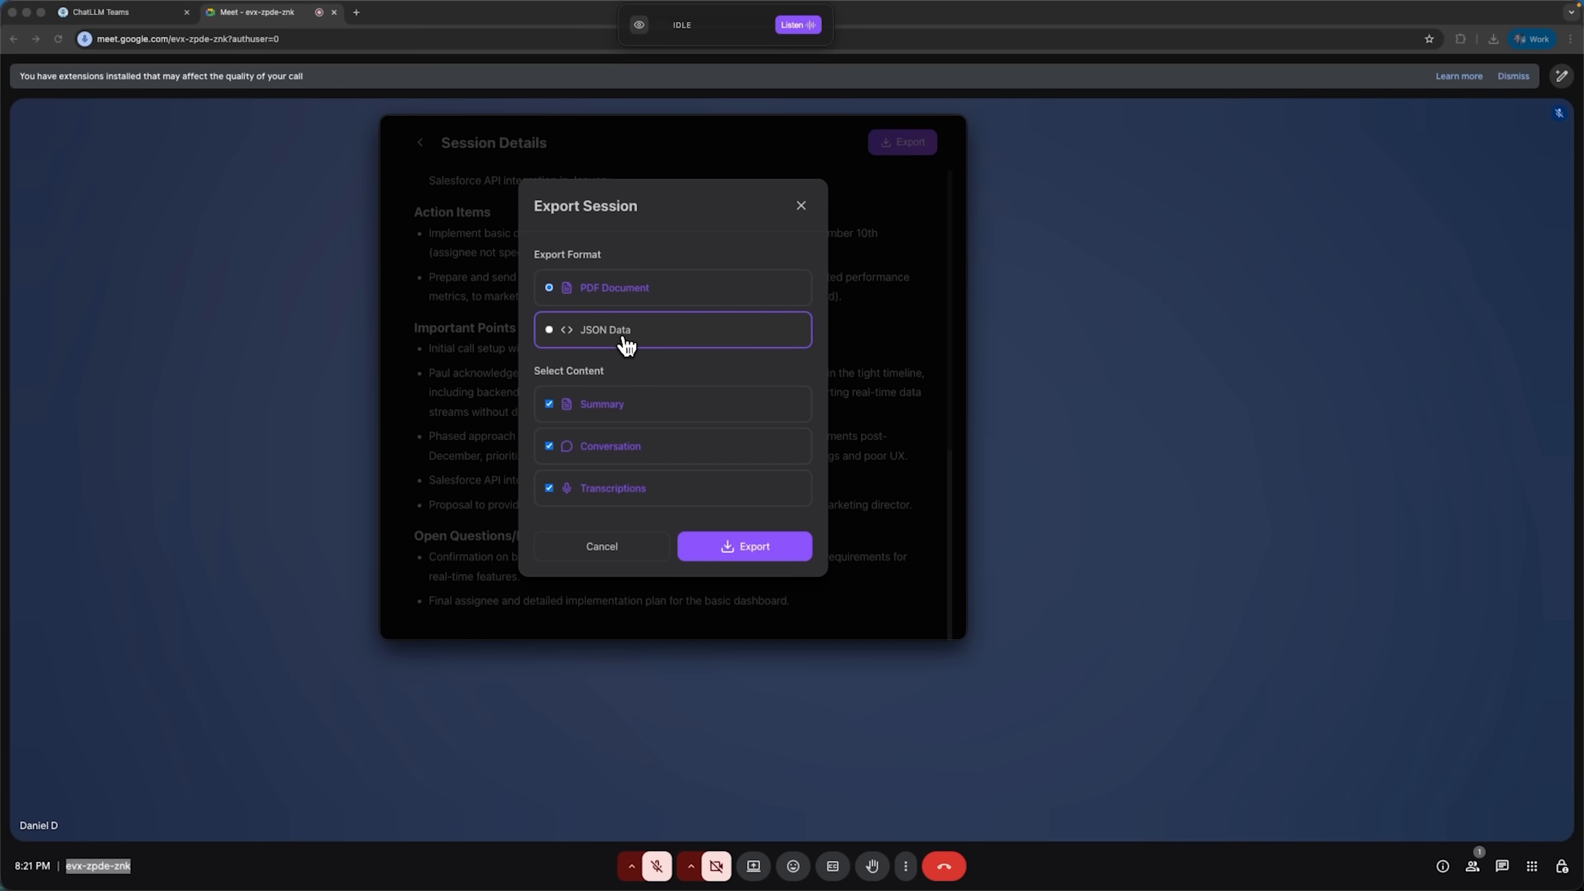
{"action": "mouse_move", "coordinate": [744, 545]}
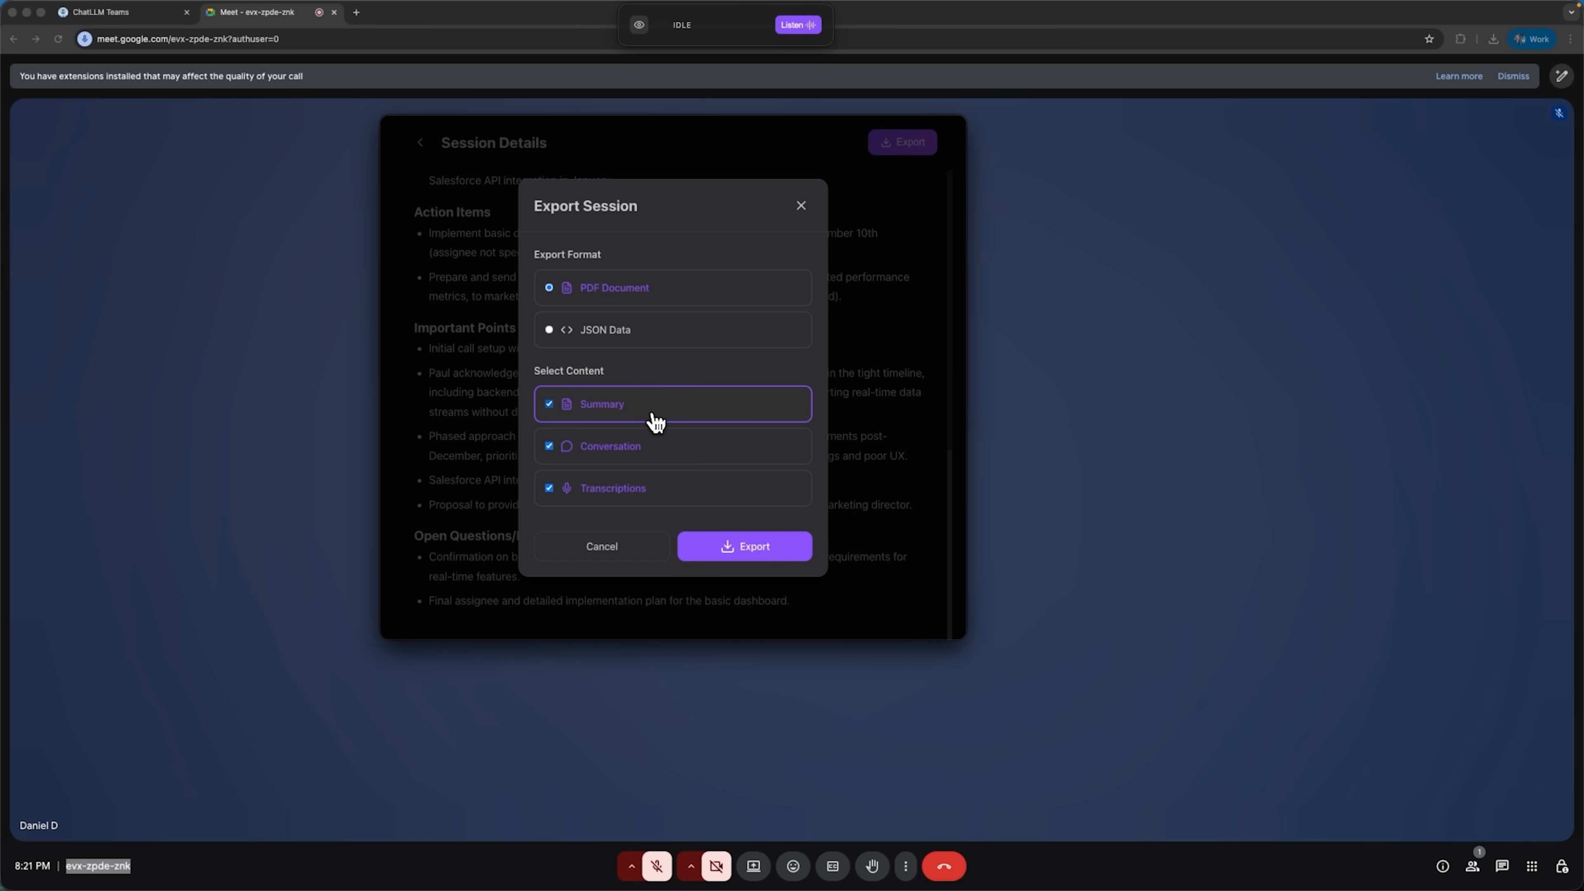
{"action": "mouse_move", "coordinate": [710, 412]}
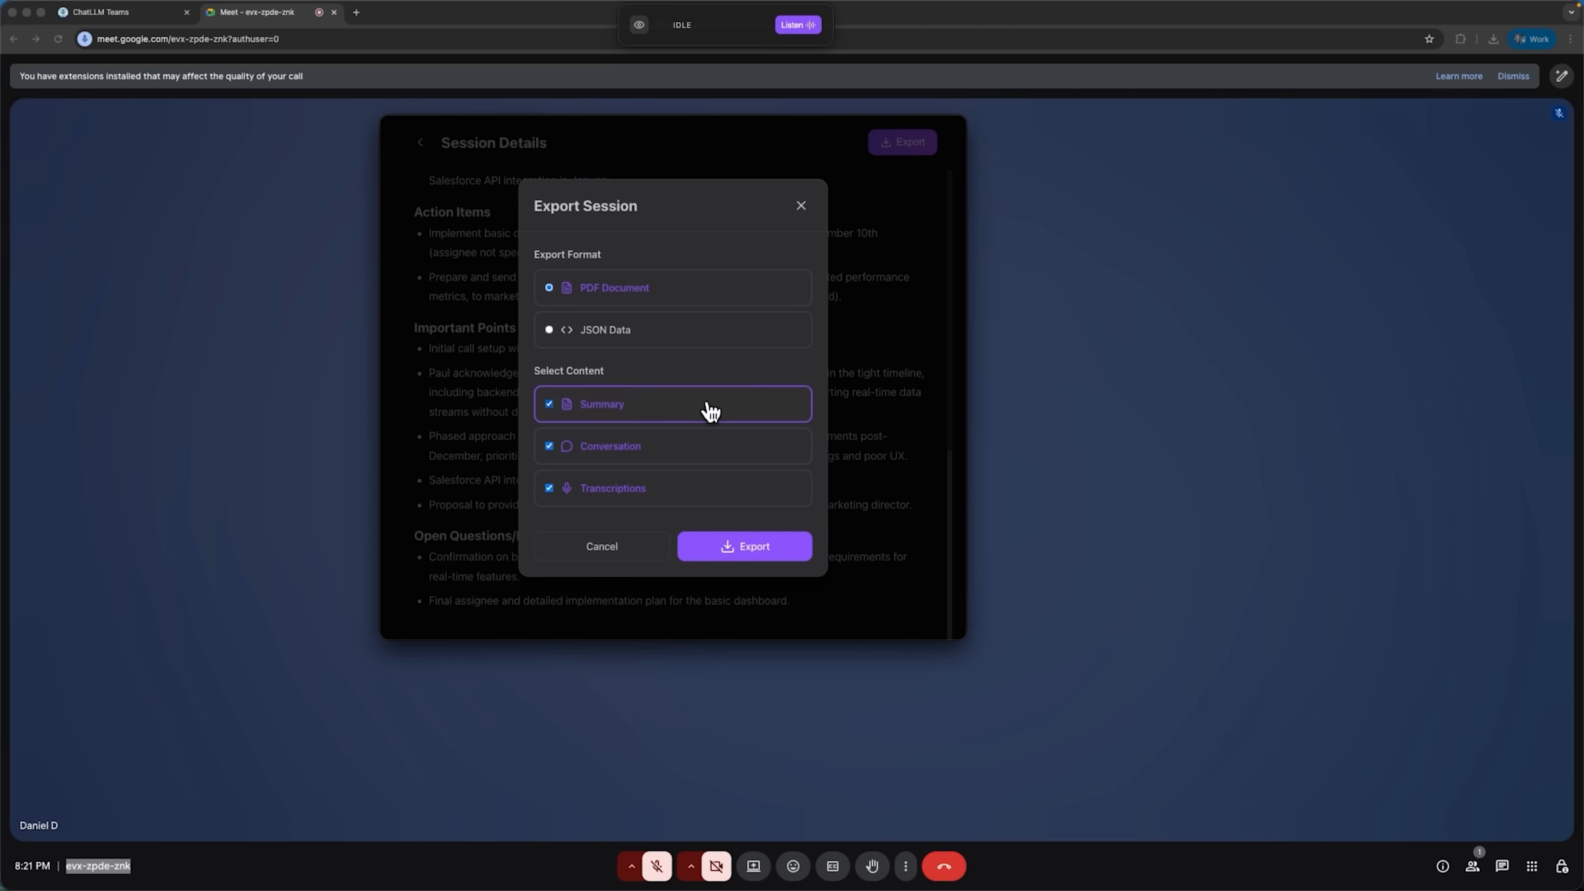
- Close the Export Session dialog after reviewing its PDF/JSON and content options
{"action": "left_click", "coordinate": [744, 545]}
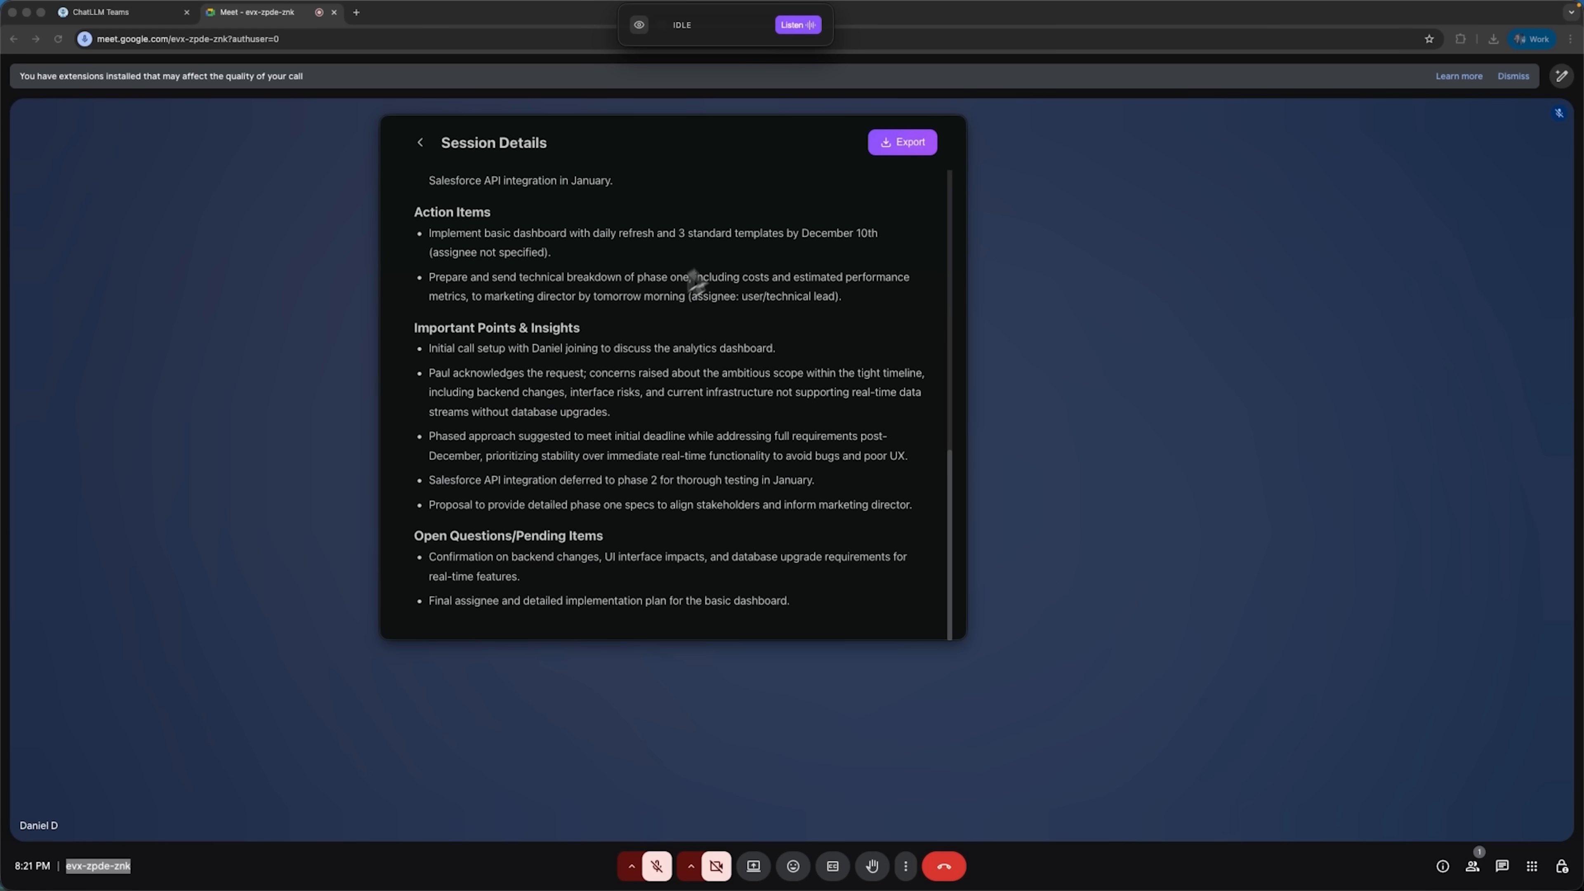
{"action": "mouse_move", "coordinate": [712, 338]}
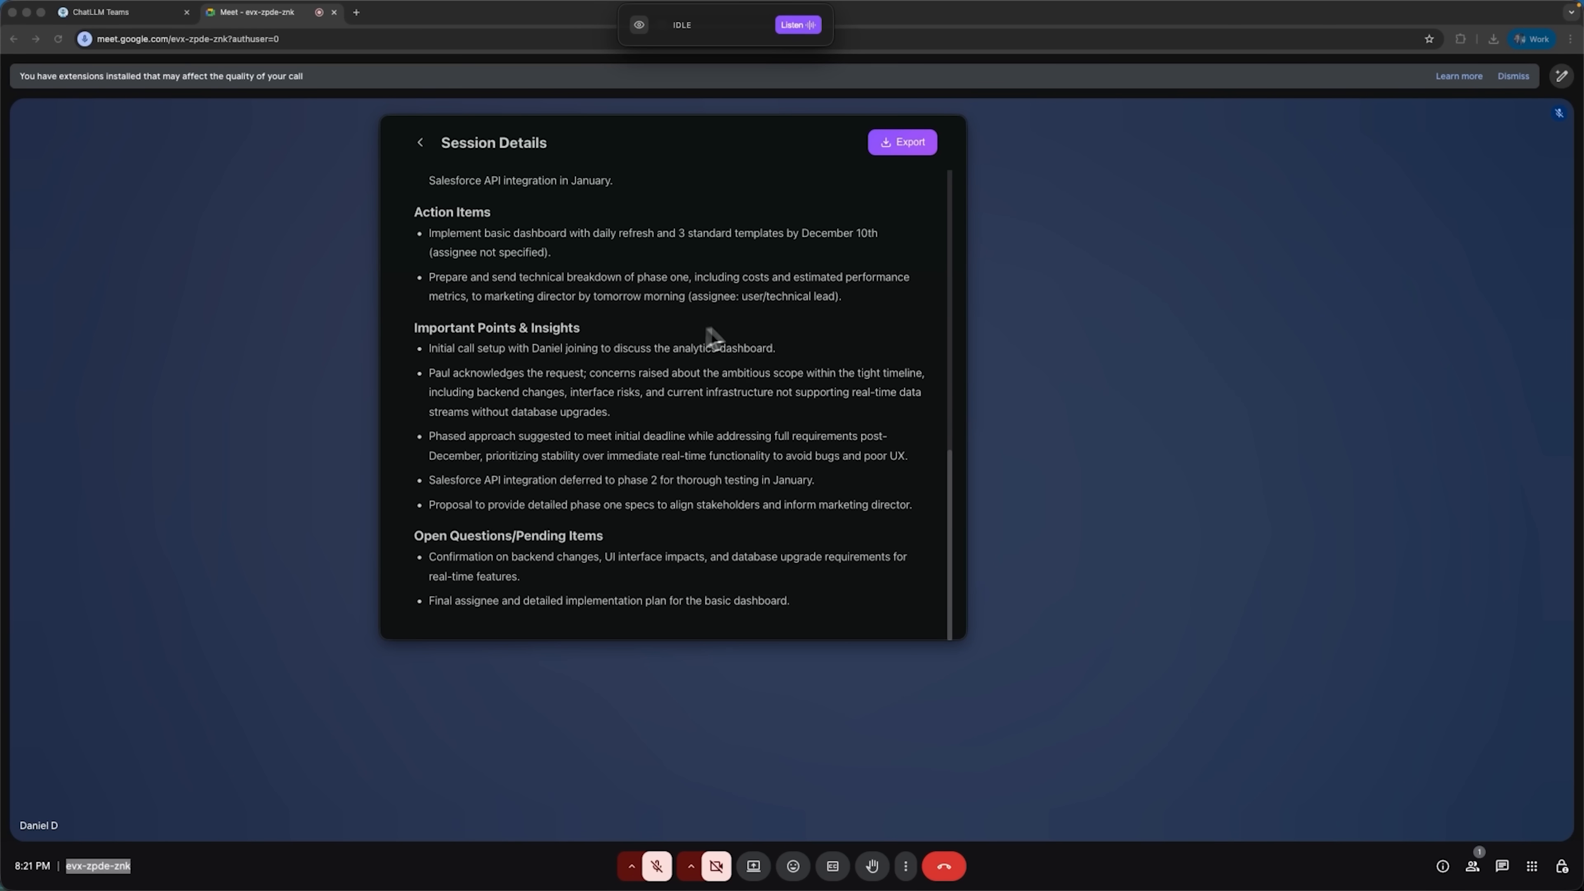
{"action": "mouse_move", "coordinate": [783, 324]}
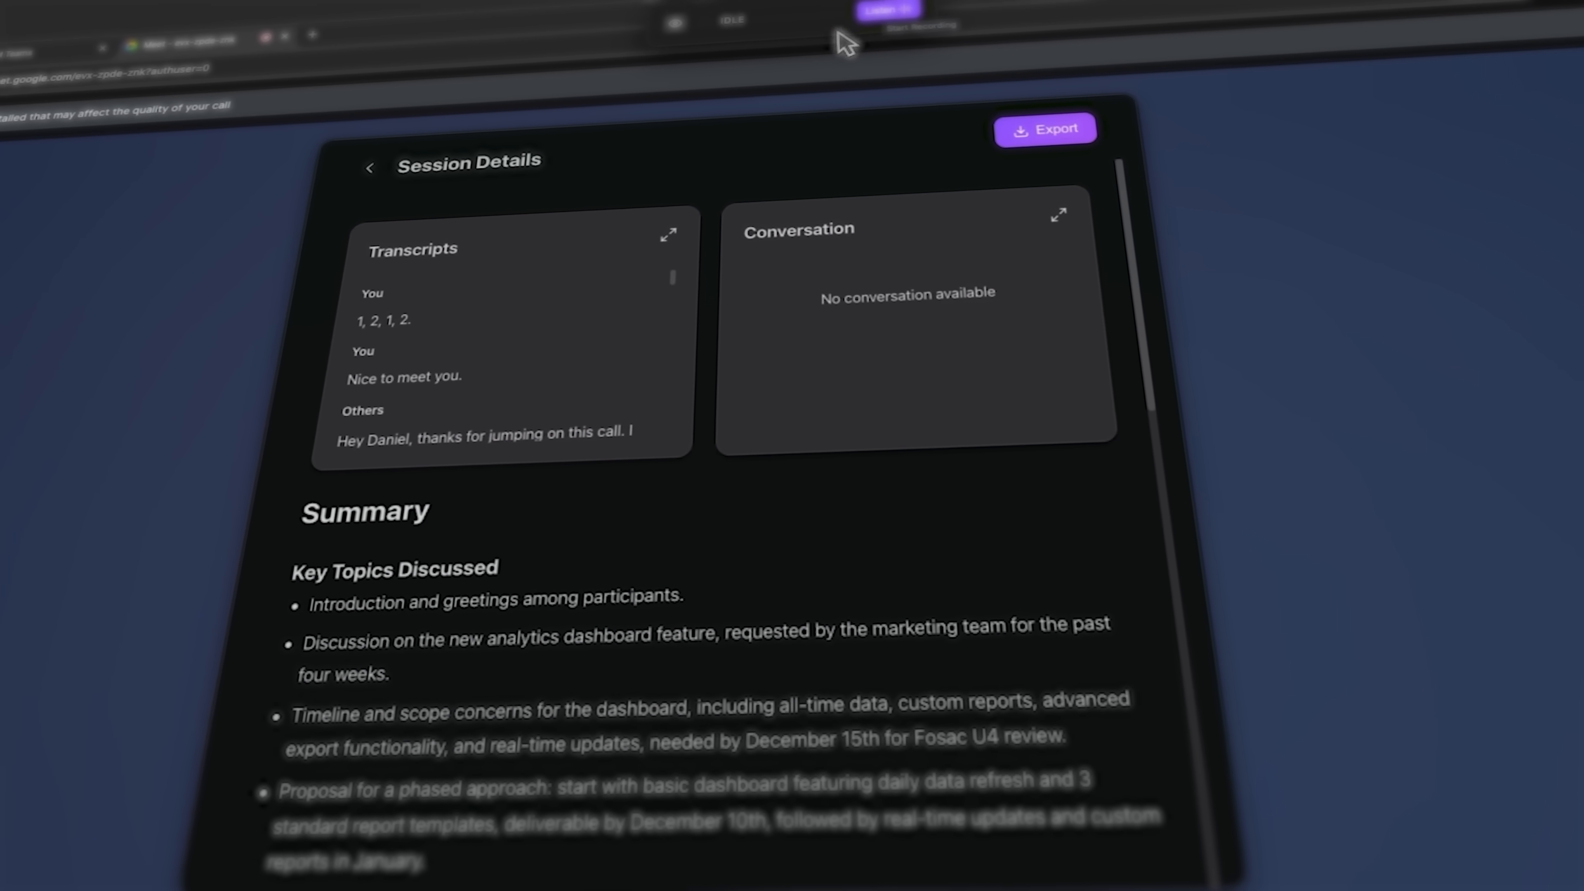
{"action": "scroll", "scroll_direction": "down", "scroll_amount": 3}
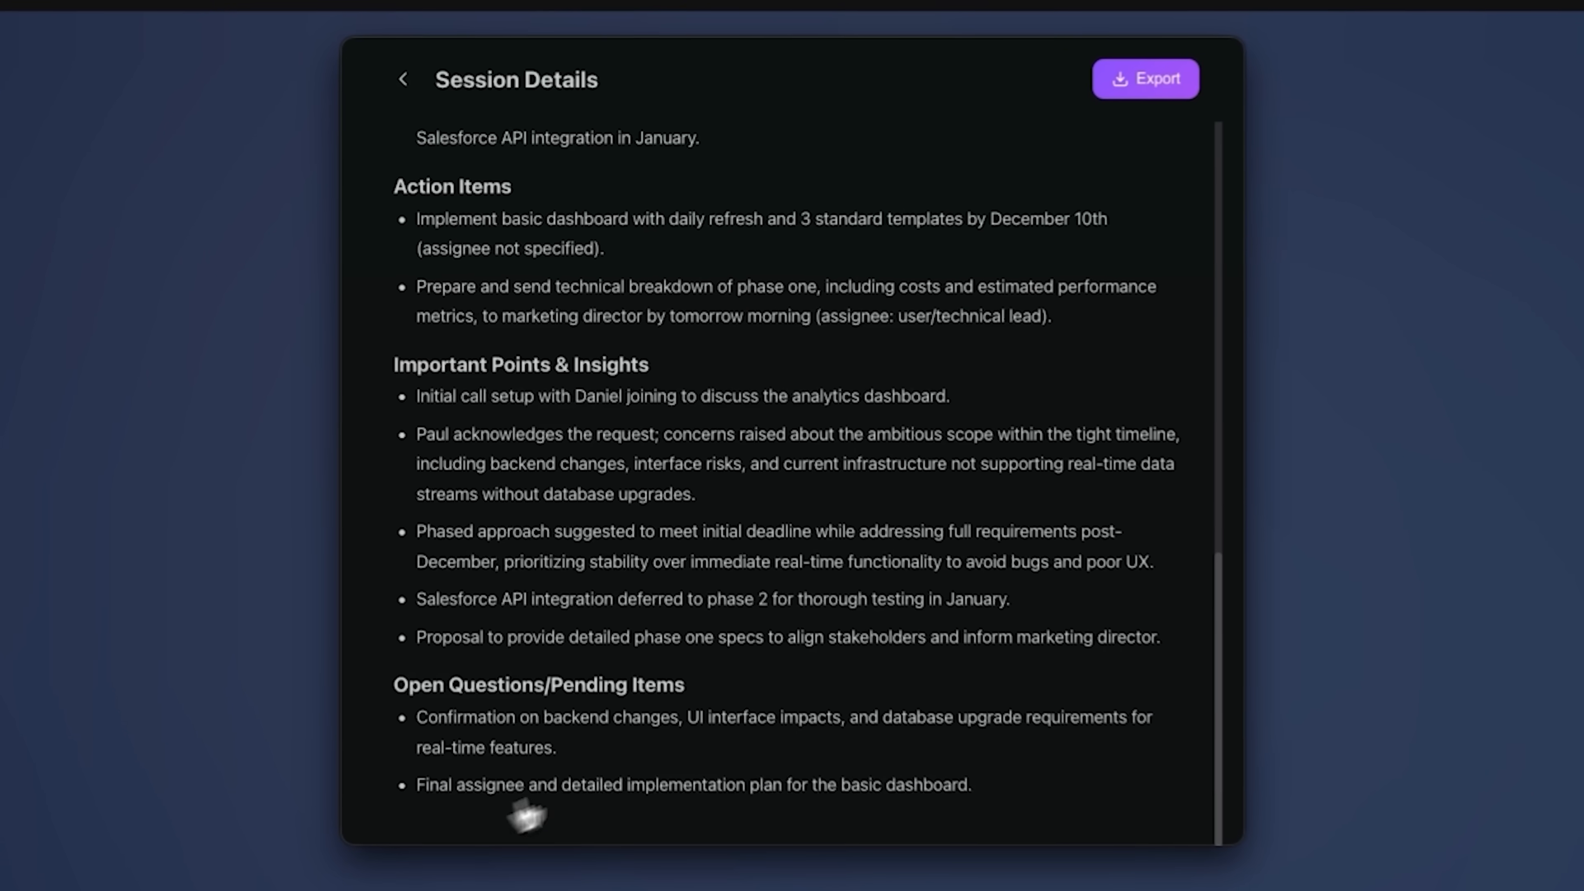